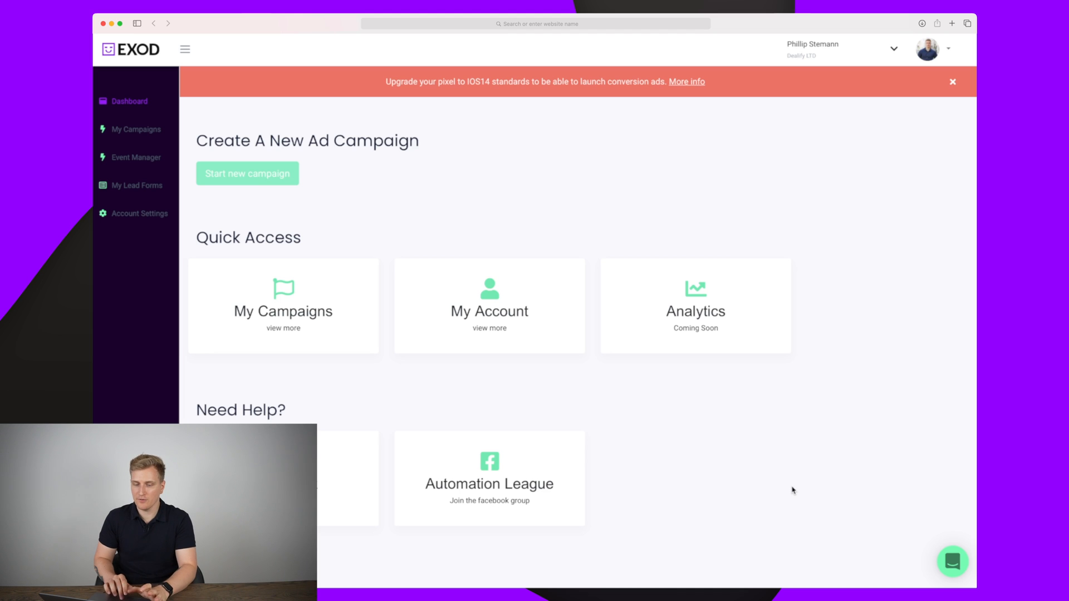
pyautogui.moveTo(734, 452)
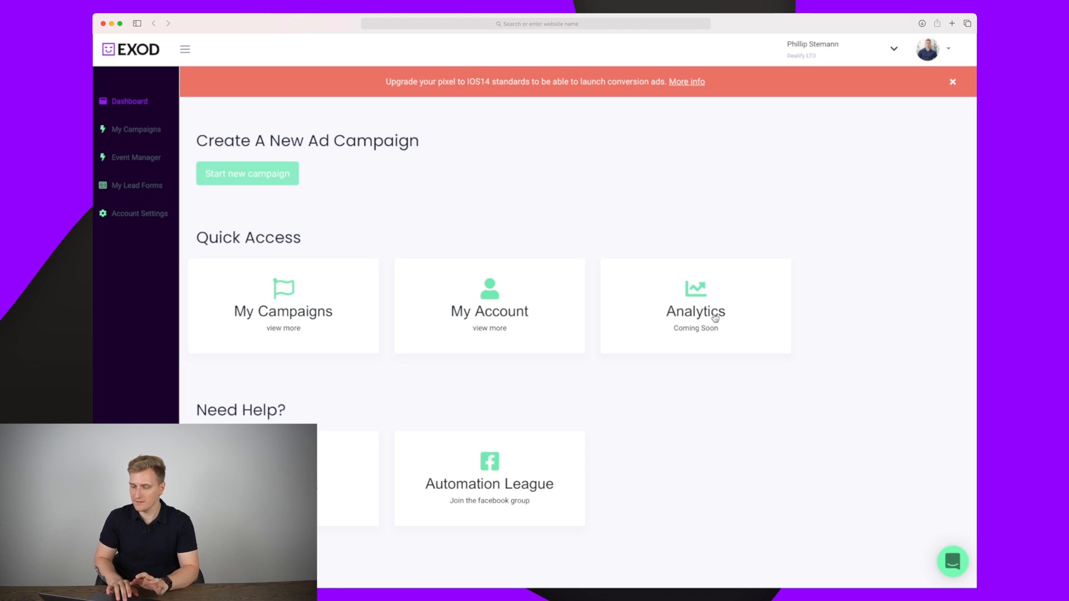
pyautogui.moveTo(474, 324)
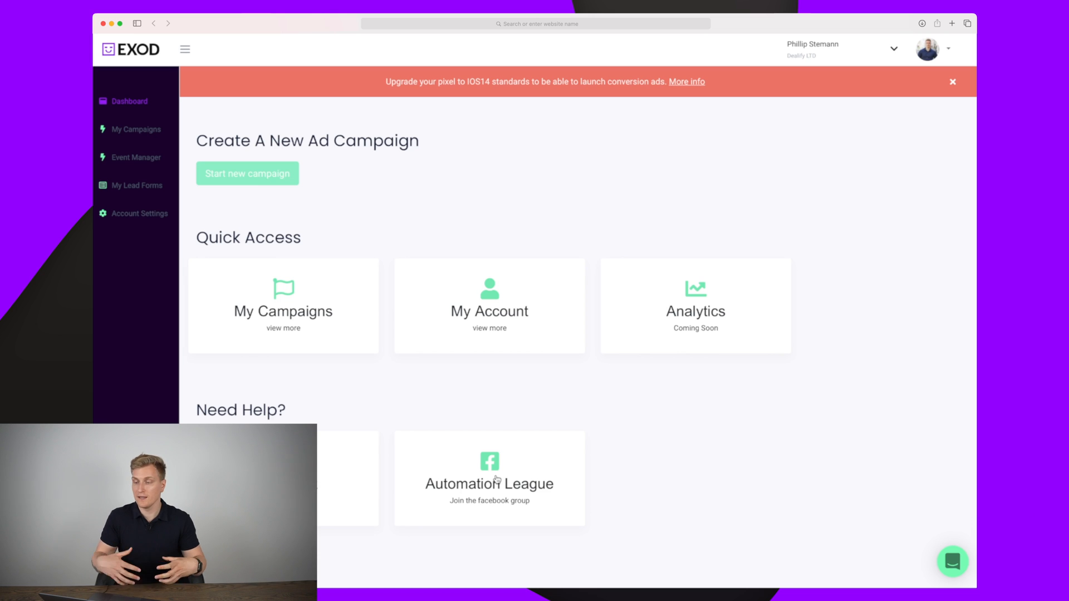
pyautogui.moveTo(622, 458)
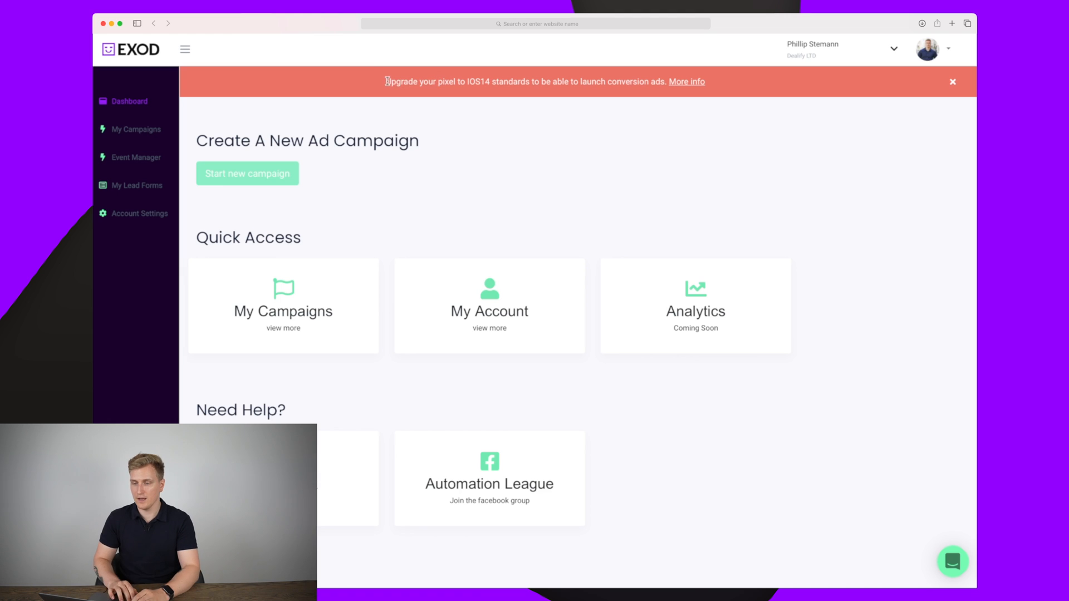
# - Review the AdYouNeed campaign under My Campaigns, checking its ad sets and its three active ads
pyautogui.moveTo(387, 81); pyautogui.dragTo(571, 81)
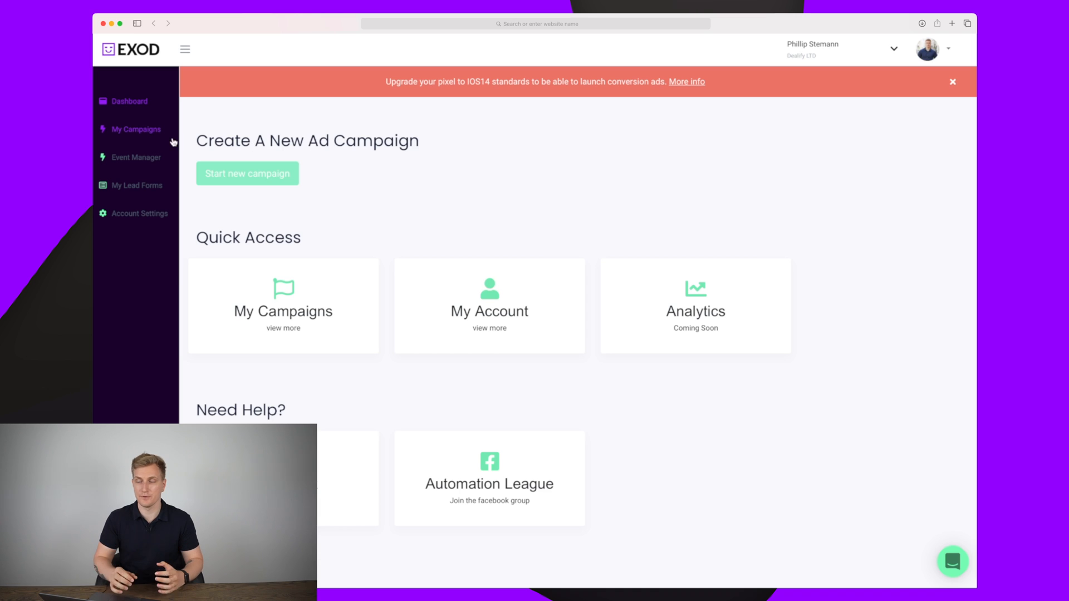
pyautogui.click(136, 129)
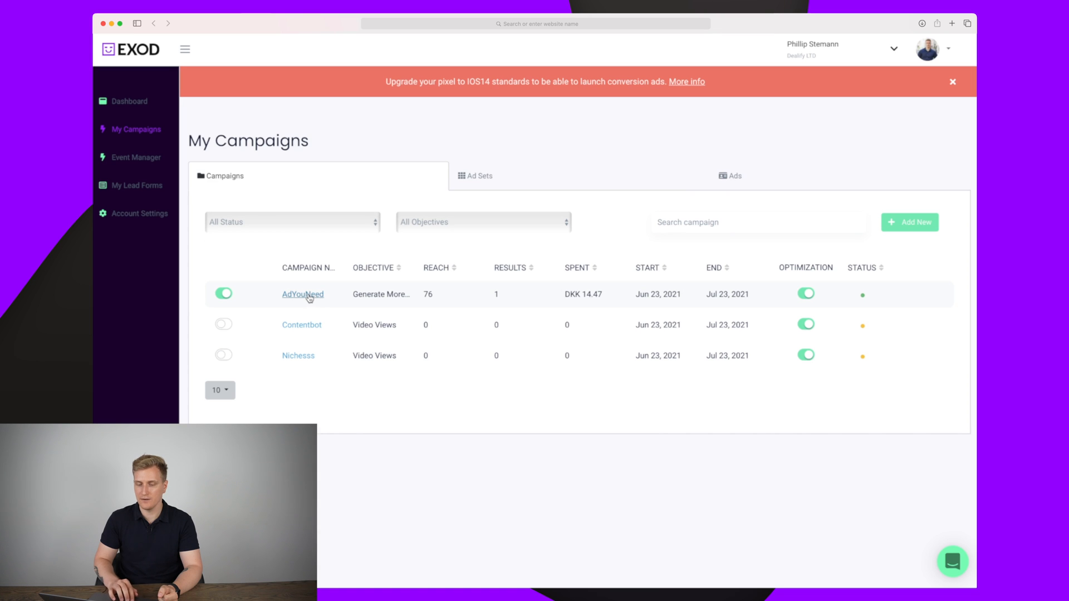
pyautogui.click(479, 175)
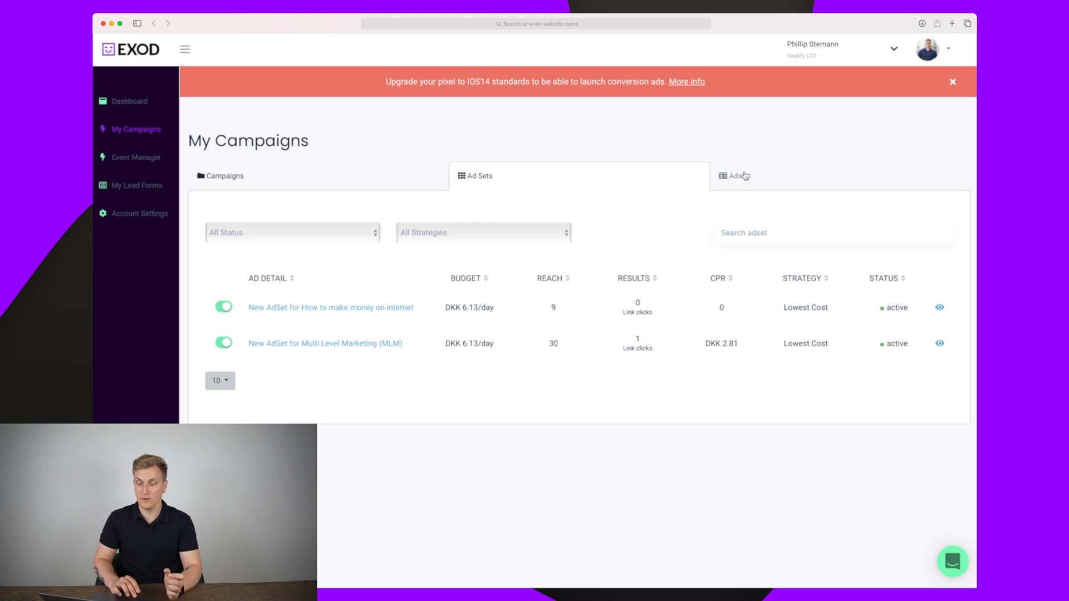
pyautogui.moveTo(767, 172)
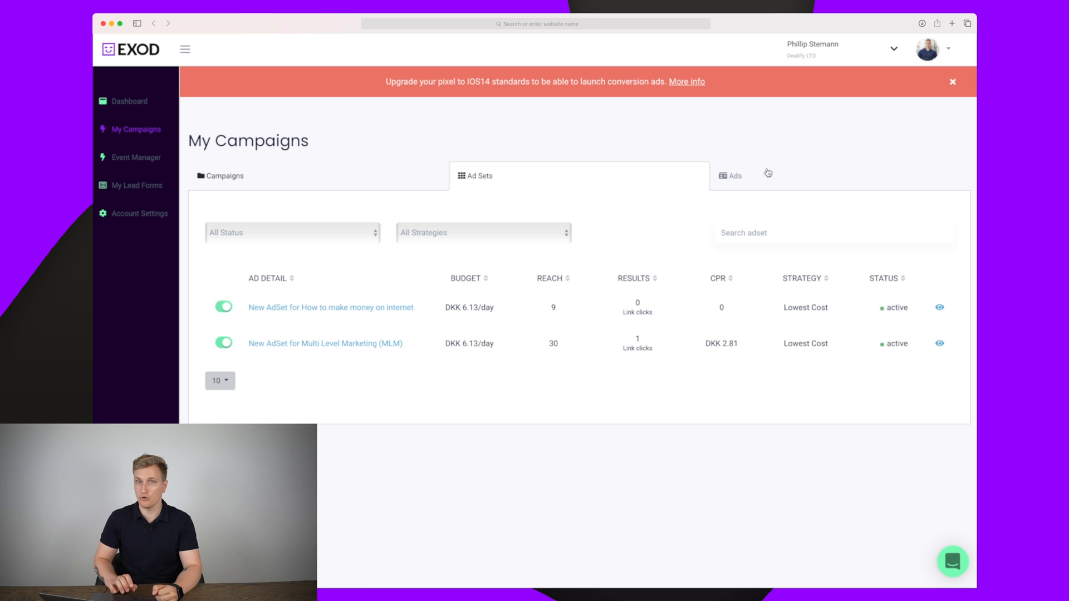
pyautogui.click(734, 175)
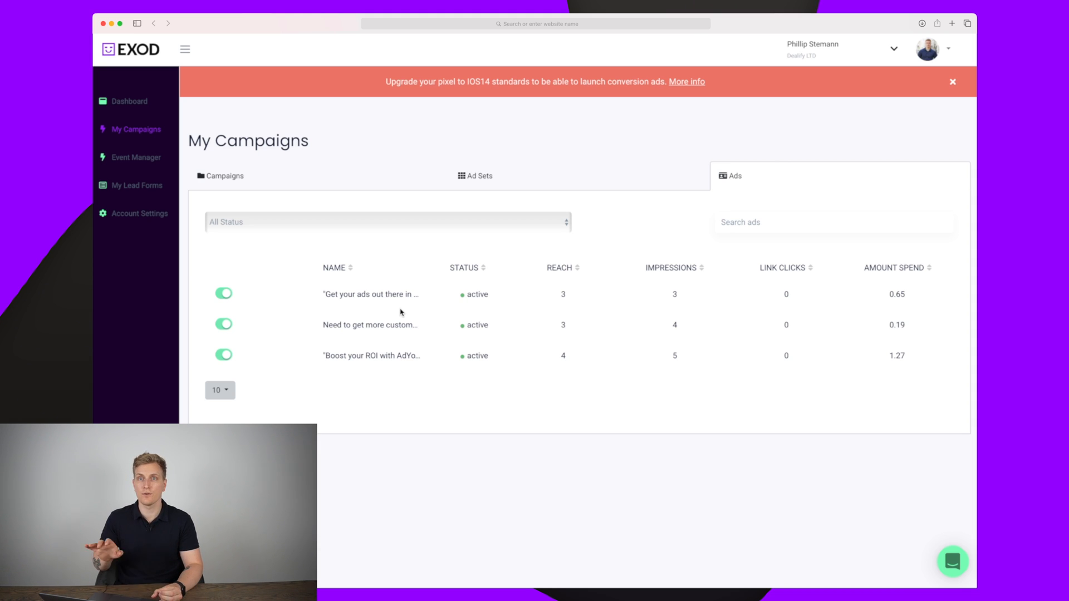
pyautogui.moveTo(219, 129)
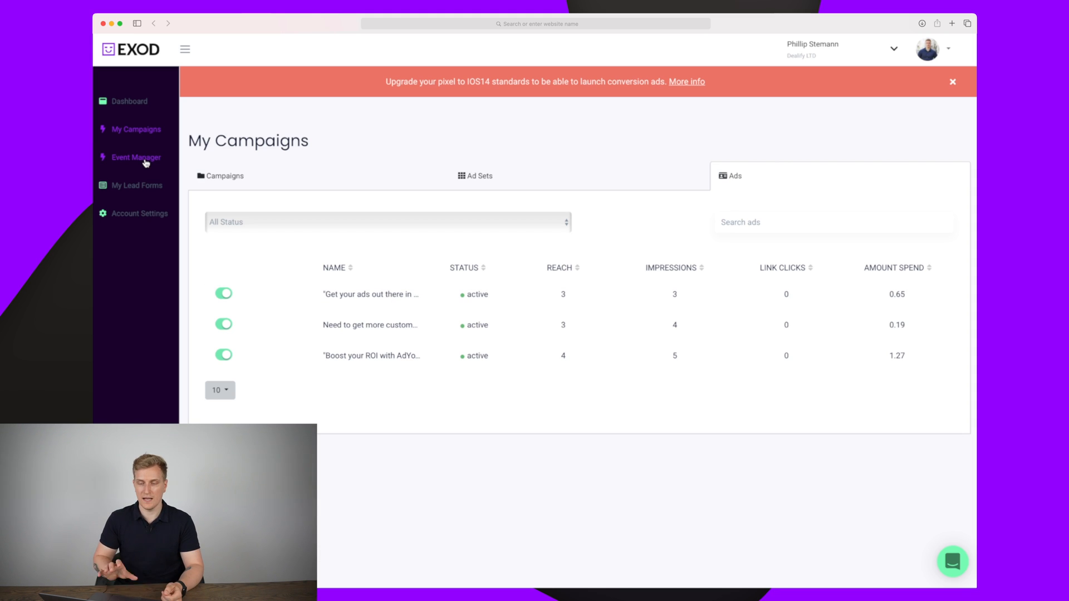
# - Start a new custom conversion from the empty Event Manager list
pyautogui.click(135, 157)
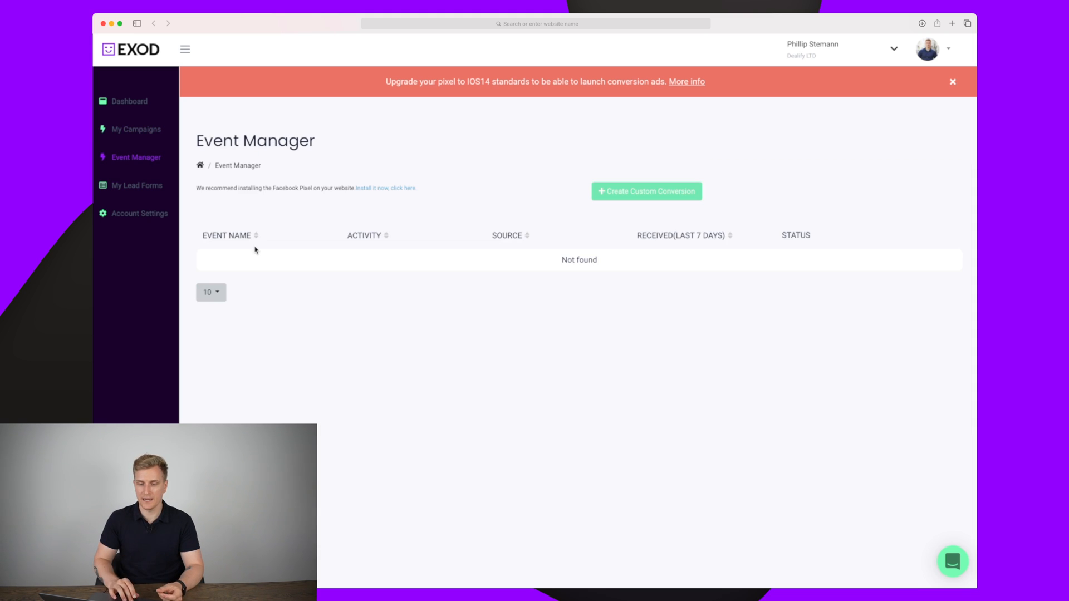
pyautogui.moveTo(638, 360)
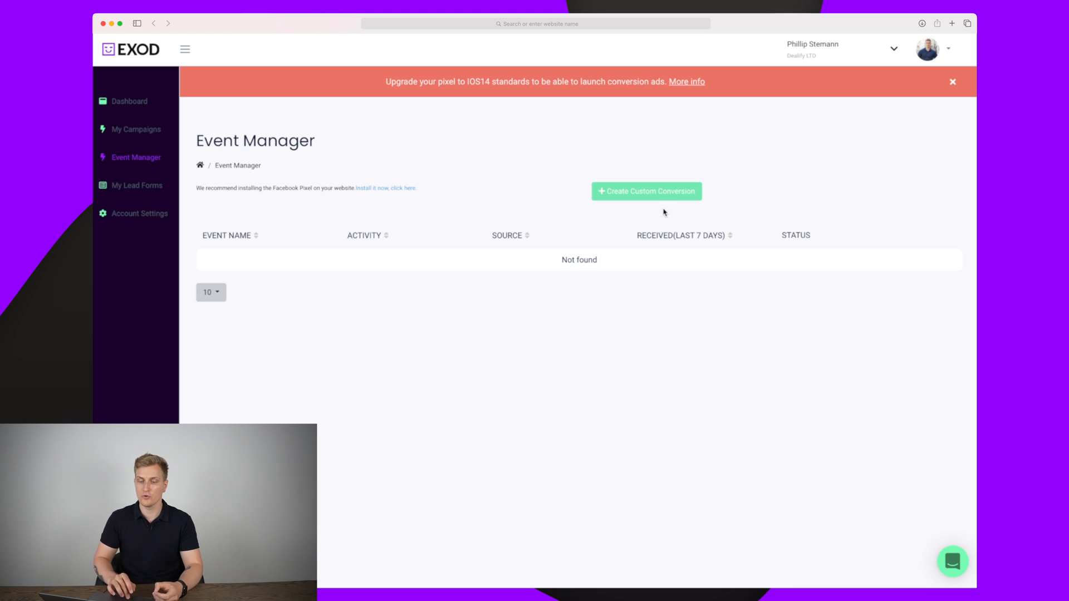
pyautogui.click(646, 191)
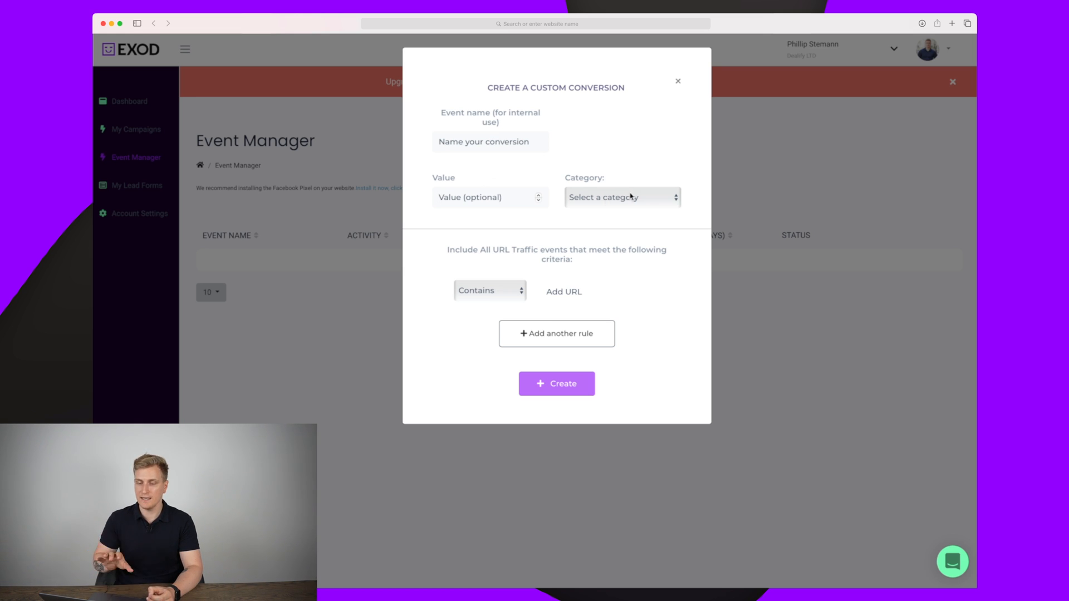
pyautogui.click(622, 197)
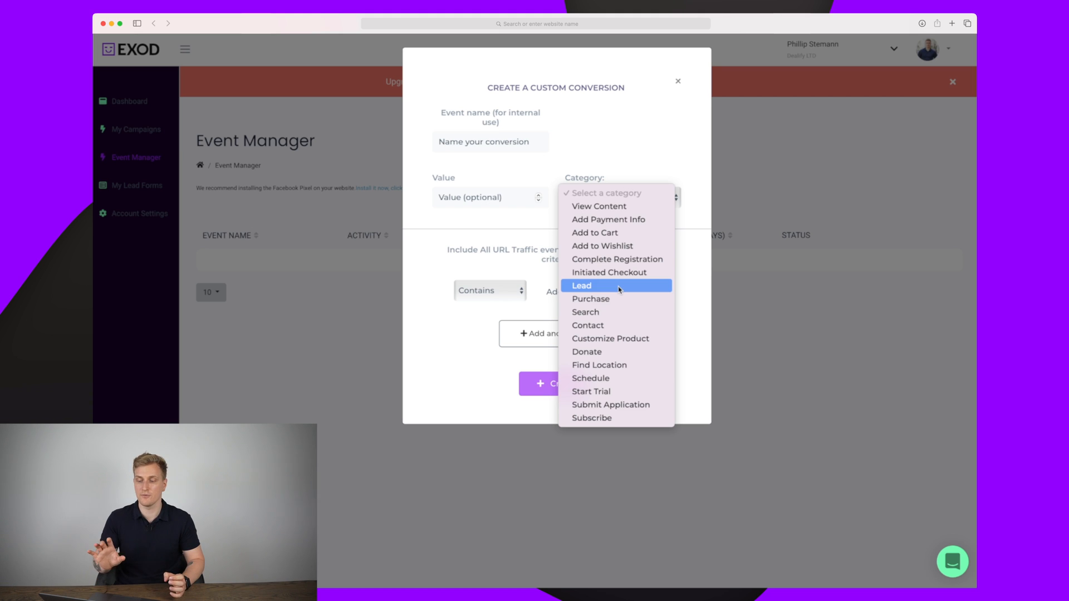
pyautogui.click(597, 206)
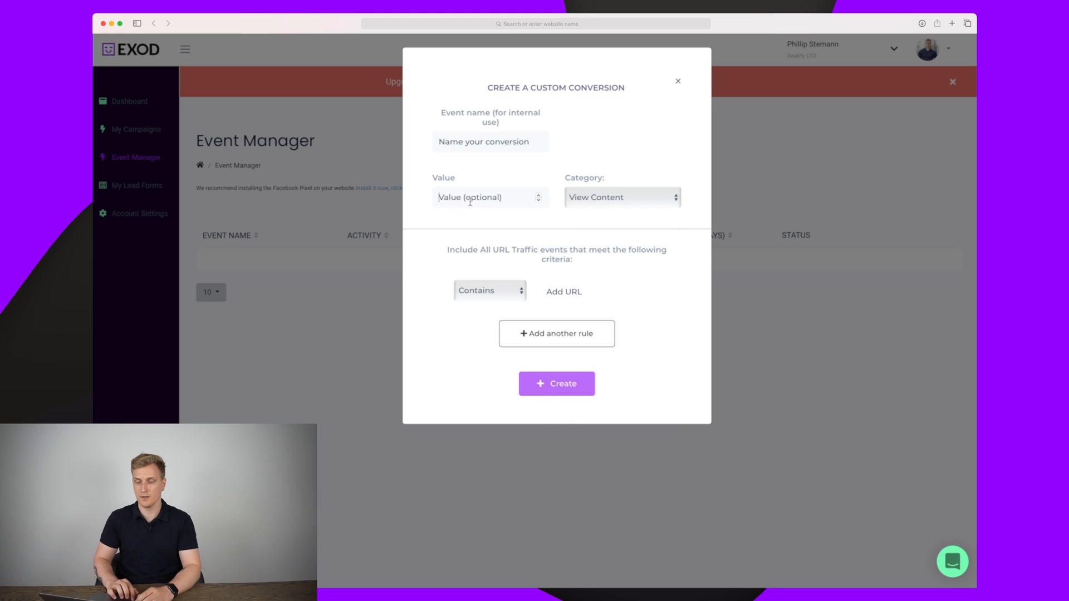
pyautogui.write('0,2')
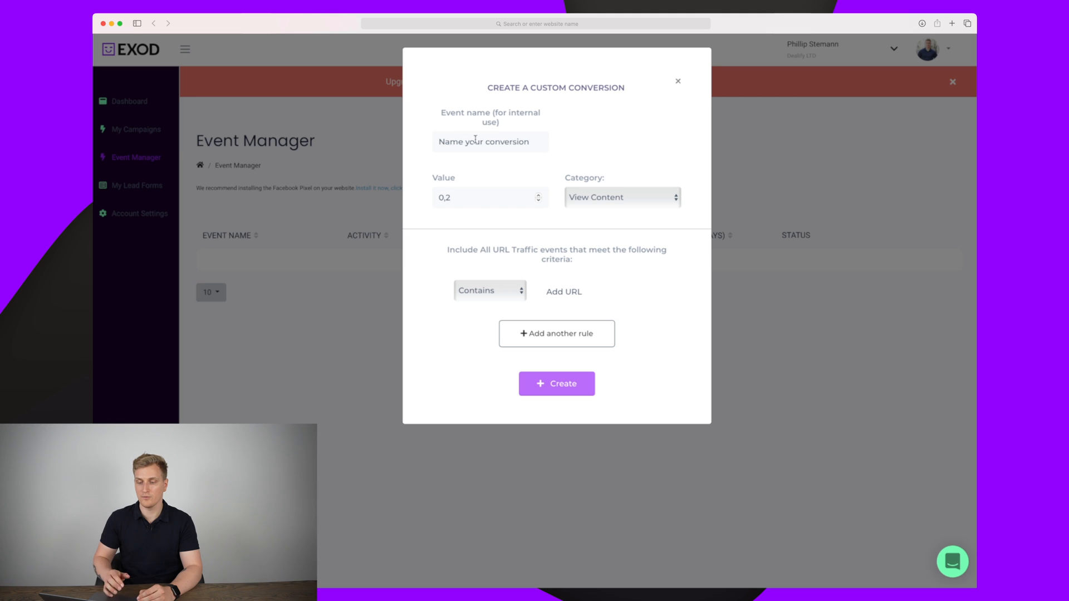
pyautogui.write('AdYouNeed')
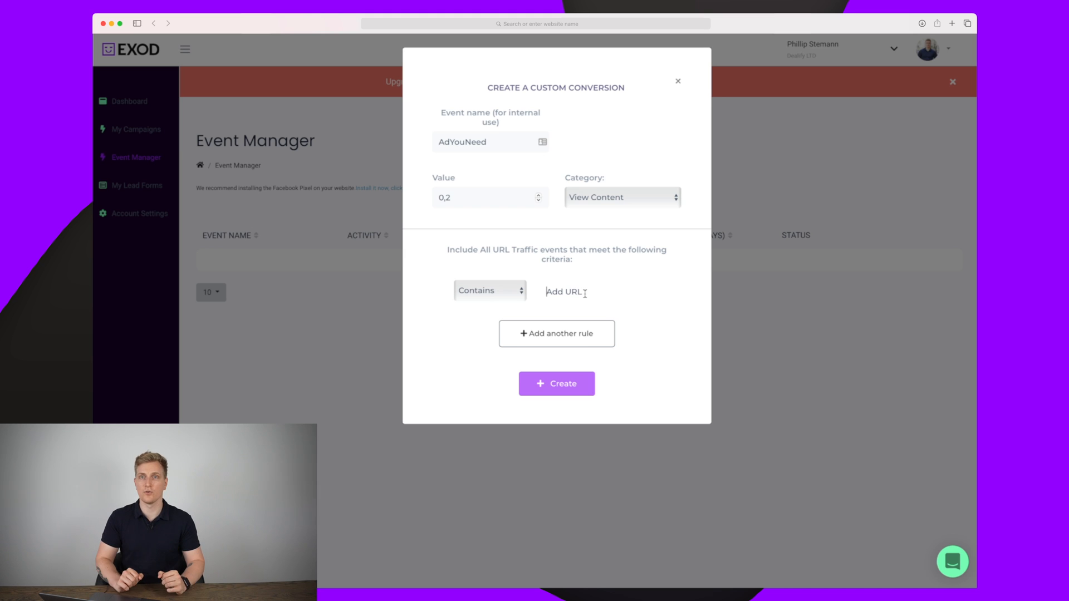
pyautogui.write('https://phillipstemann.com/adyouneed')
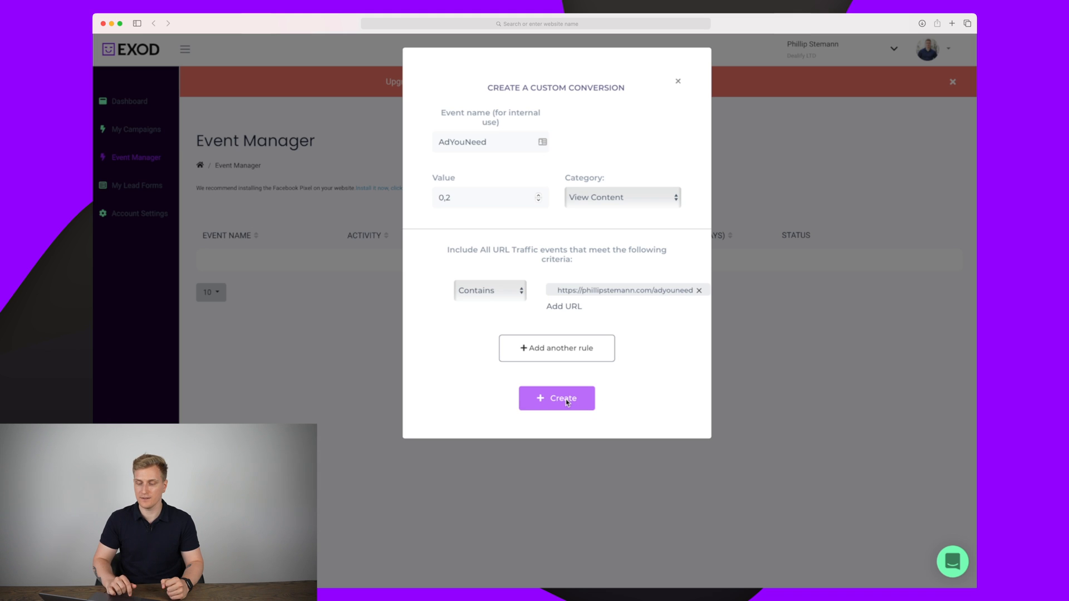
pyautogui.click(557, 399)
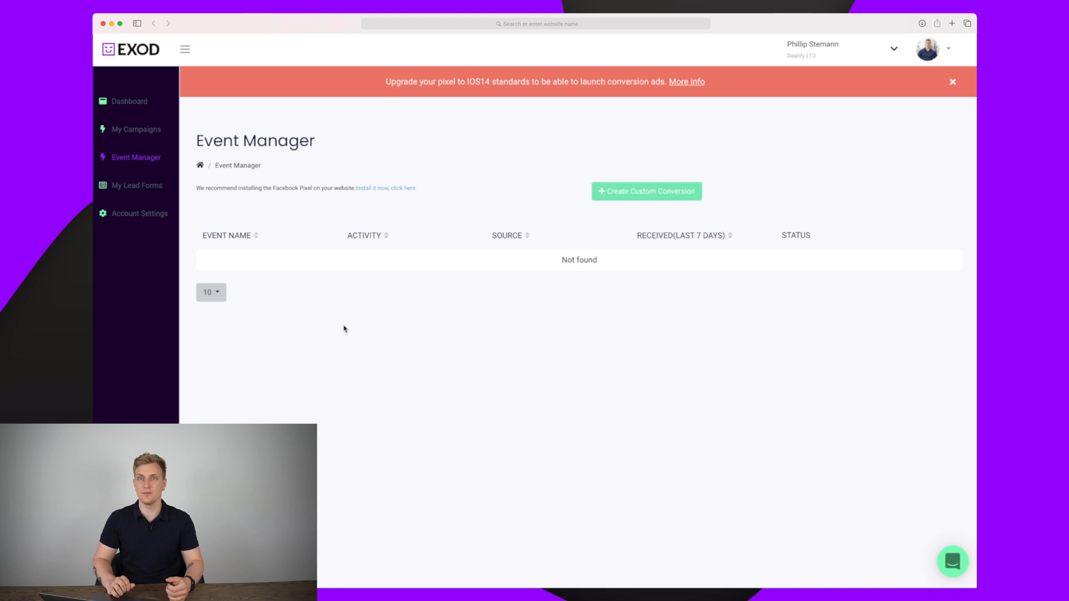
# - Go to the My Lead Forms page, which lists no forms yet
pyautogui.click(136, 186)
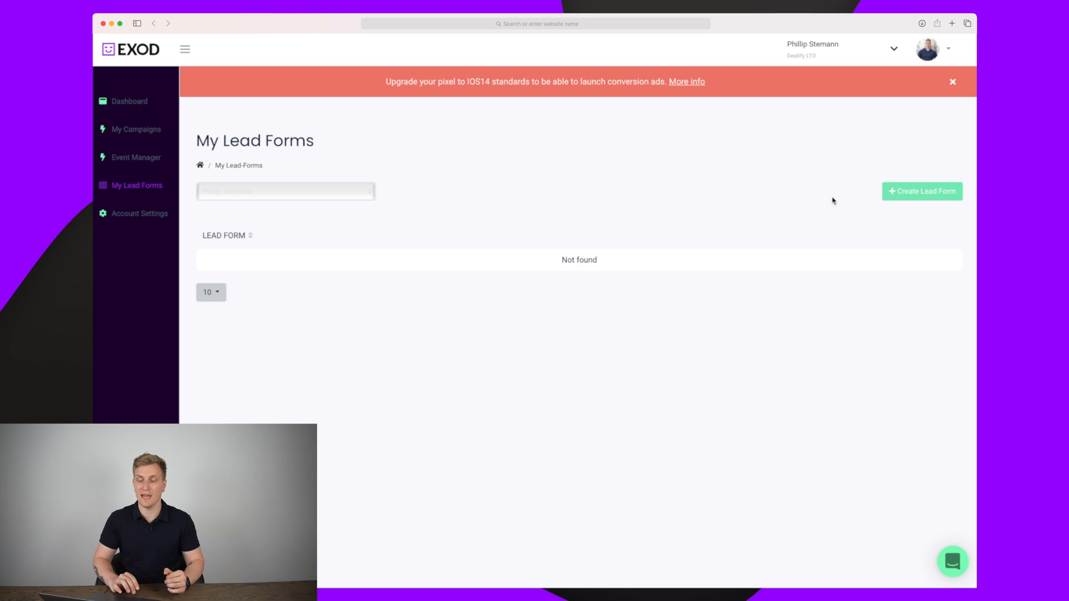
pyautogui.moveTo(918, 198)
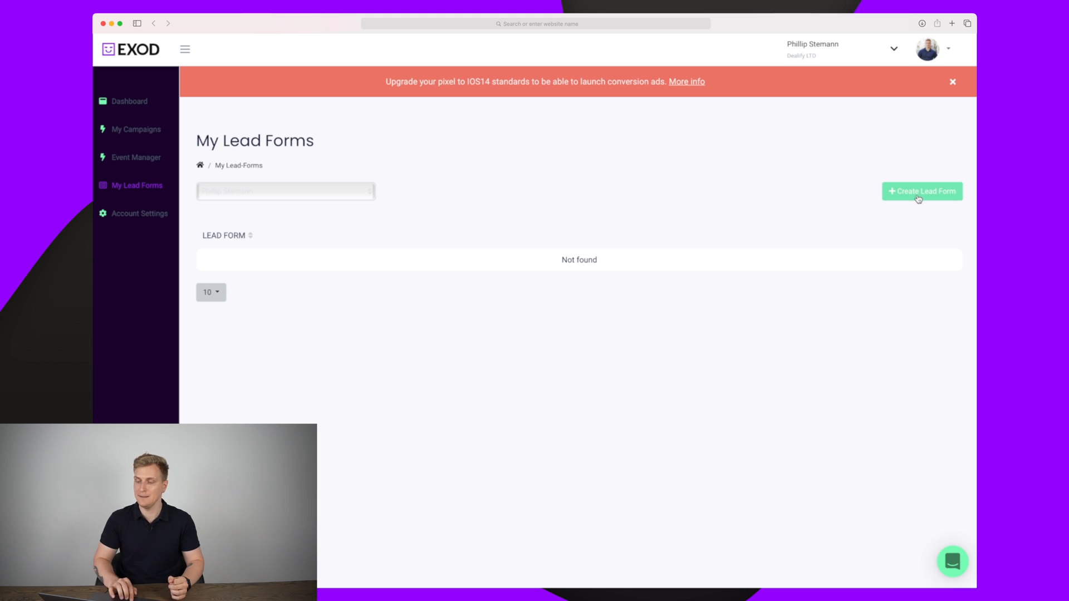
# - Start a lead form named A with the first fan page and expand its intro and question sections
pyautogui.click(922, 191)
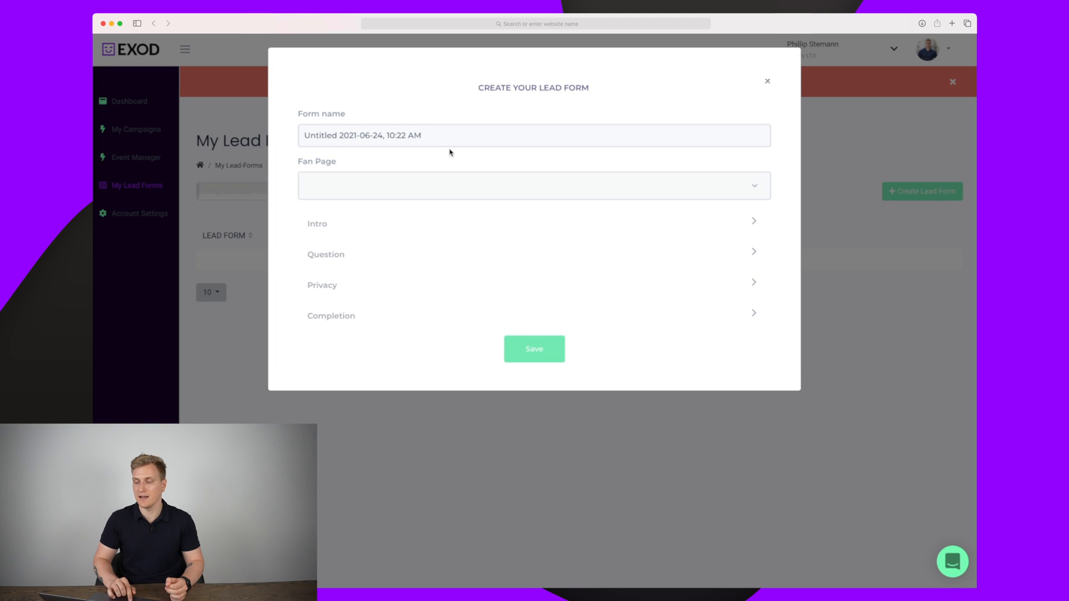
pyautogui.tripleClick(362, 134)
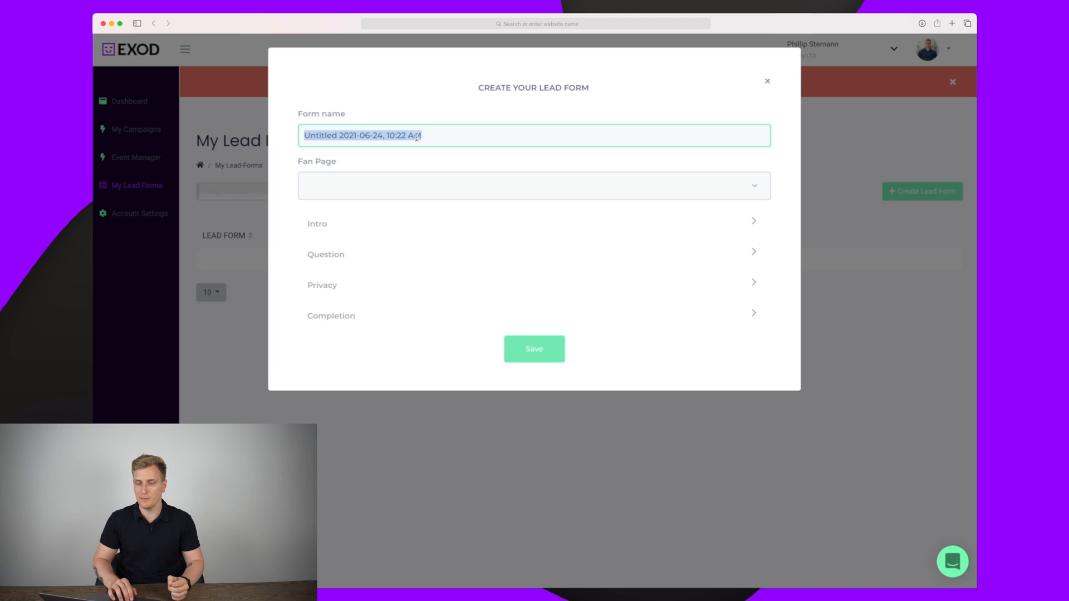
pyautogui.write('A')
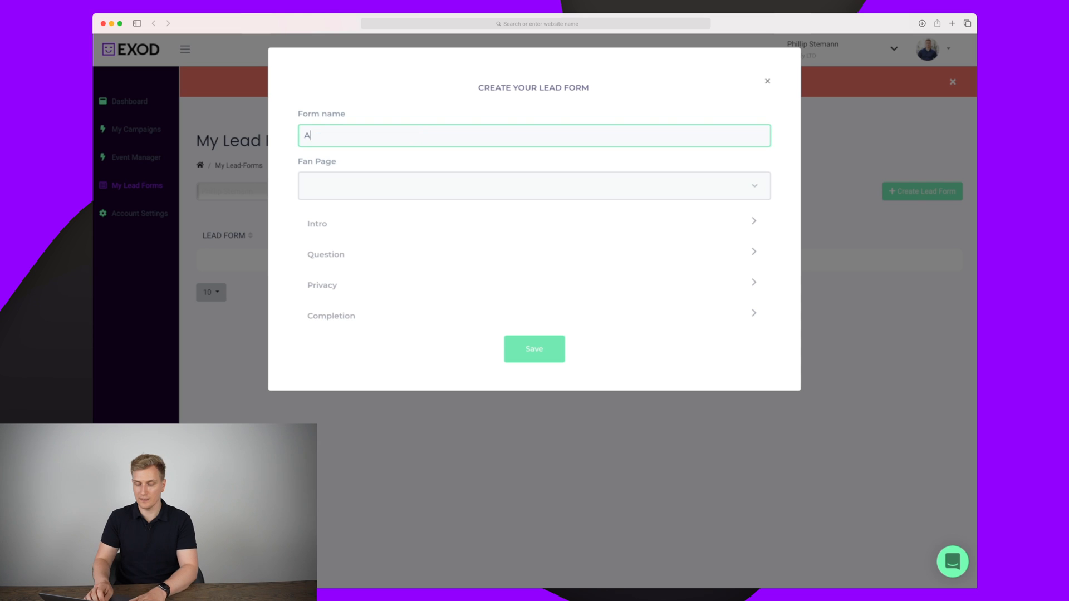
pyautogui.click(533, 186)
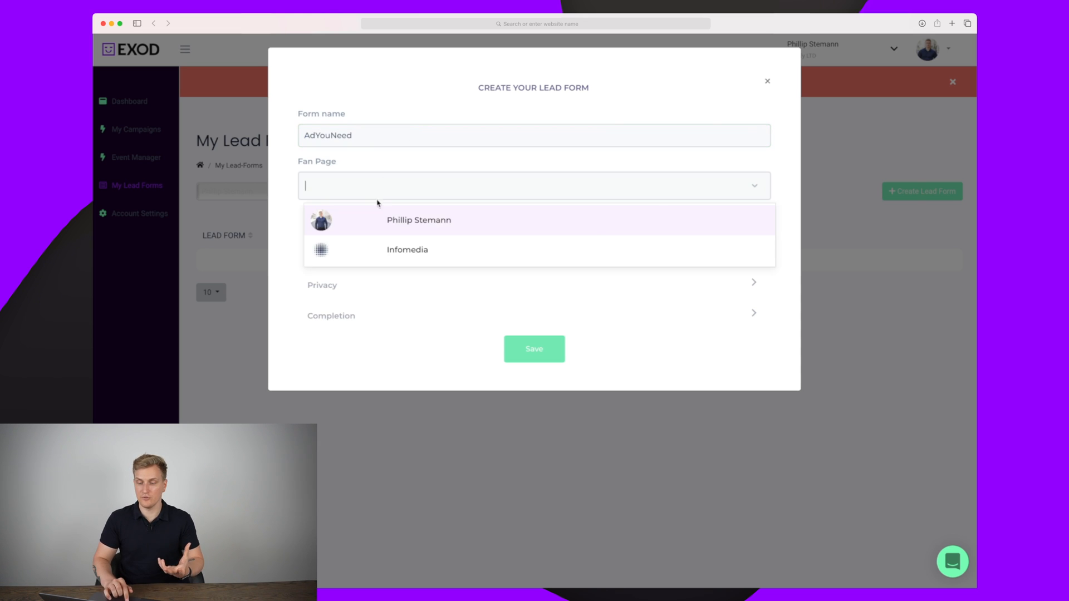
pyautogui.click(418, 220)
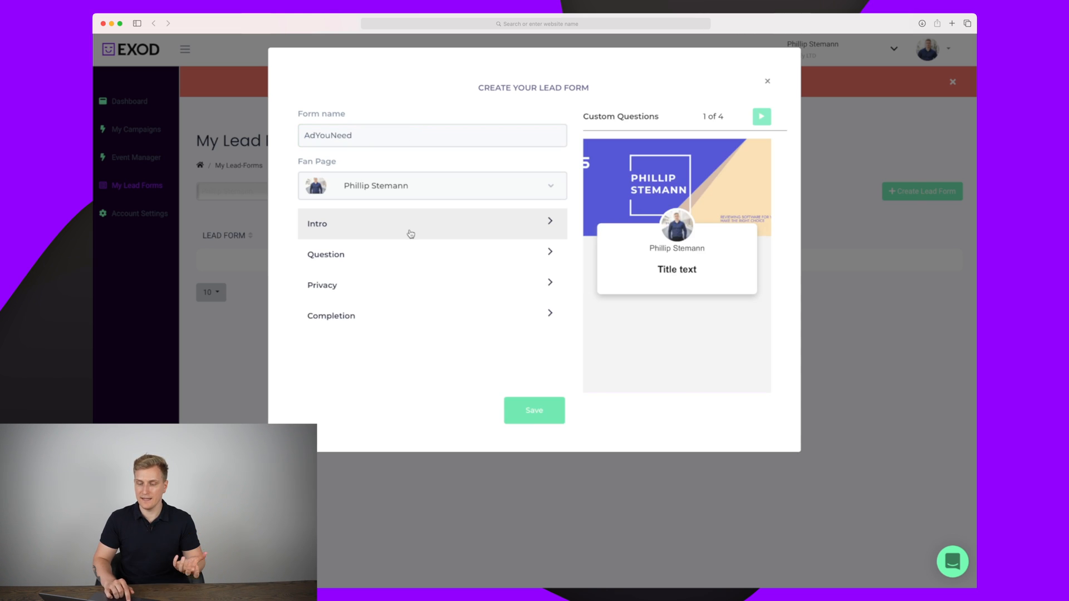
pyautogui.click(432, 224)
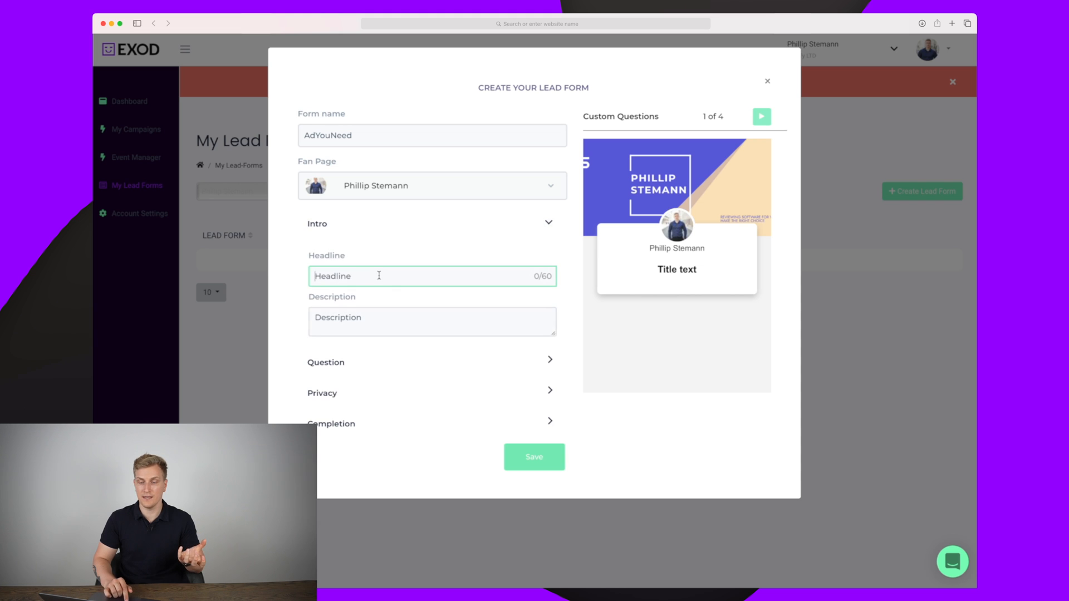
pyautogui.click(432, 321)
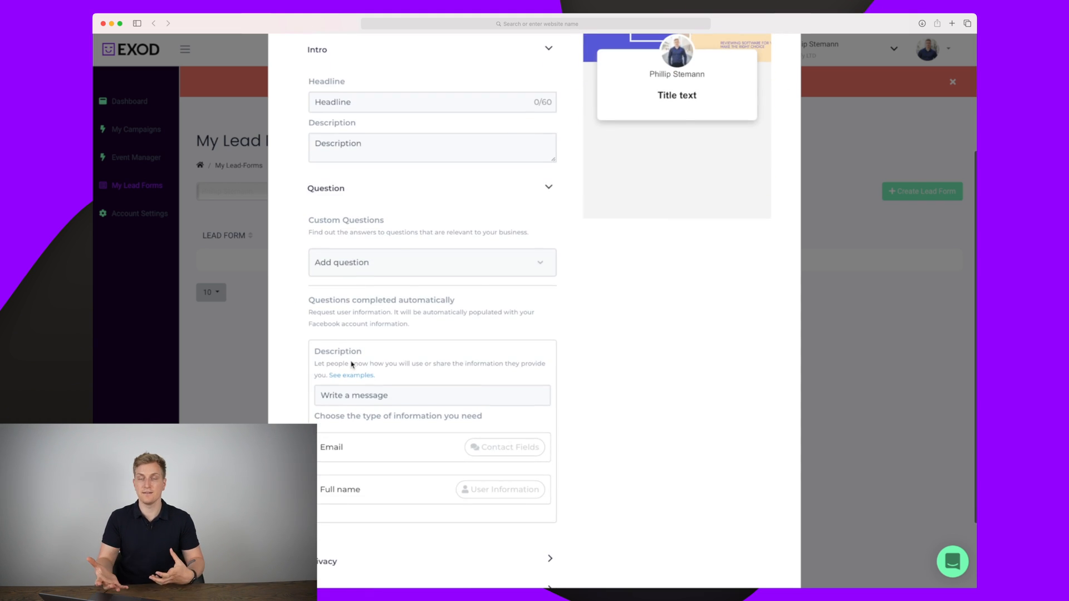
# - Look through the rest of the lead form and close it without saving
pyautogui.scroll(-3)
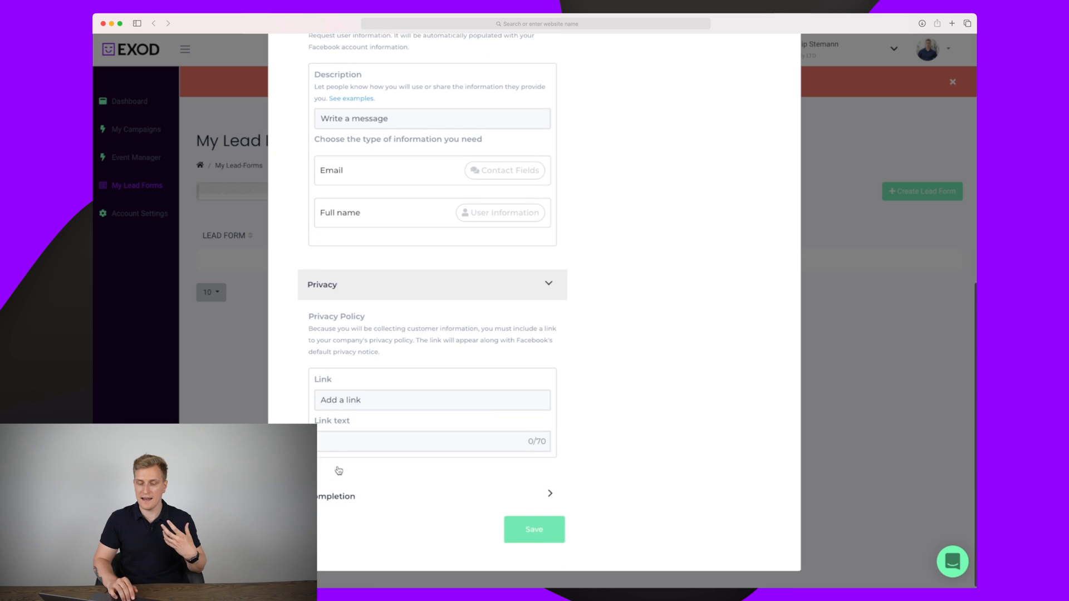
pyautogui.scroll(-3)
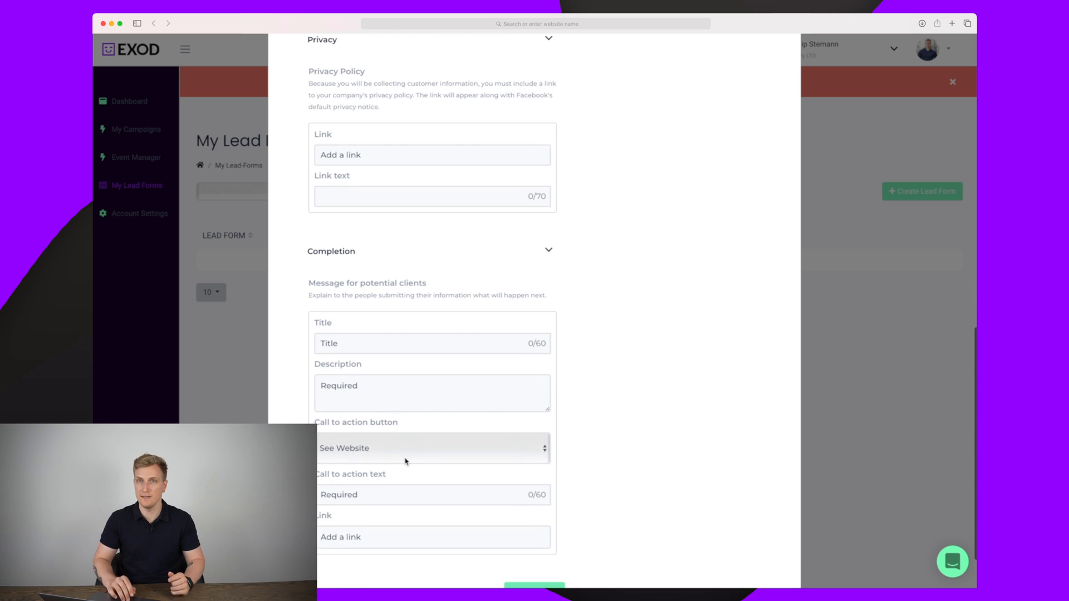
pyautogui.scroll(-3)
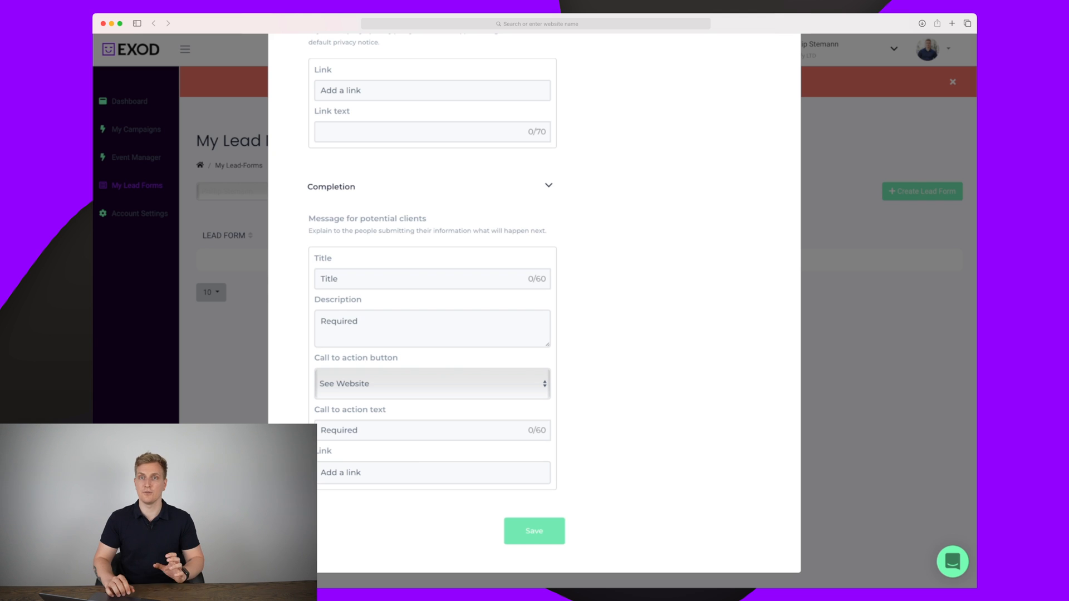
pyautogui.click(534, 531)
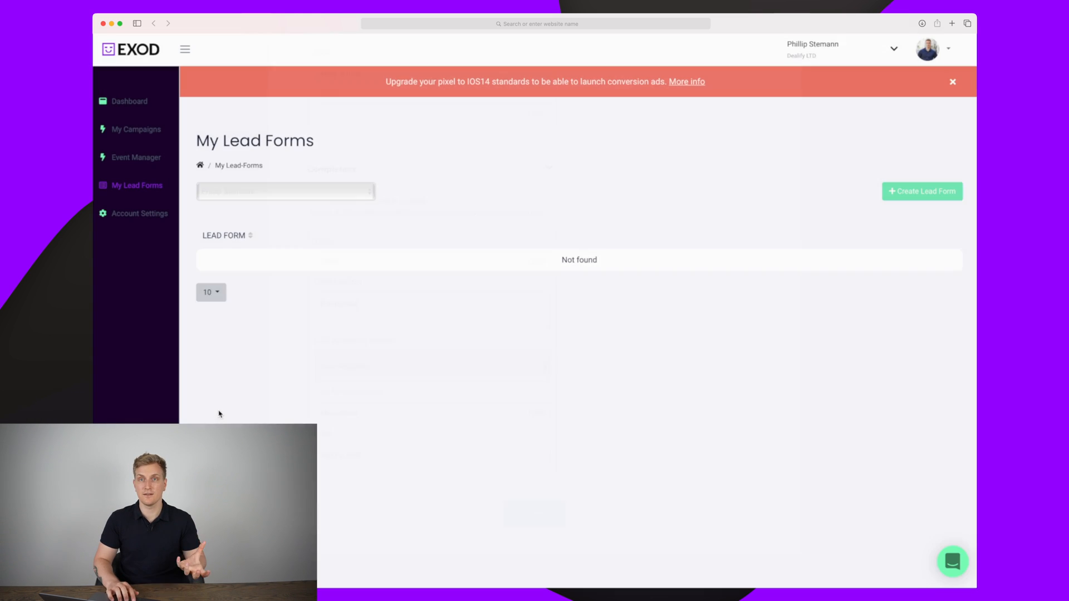
# - Add a campaign AdYouNeed YT video with ad account, Facebook page, daily budget 20 and start/end dates
pyautogui.click(136, 129)
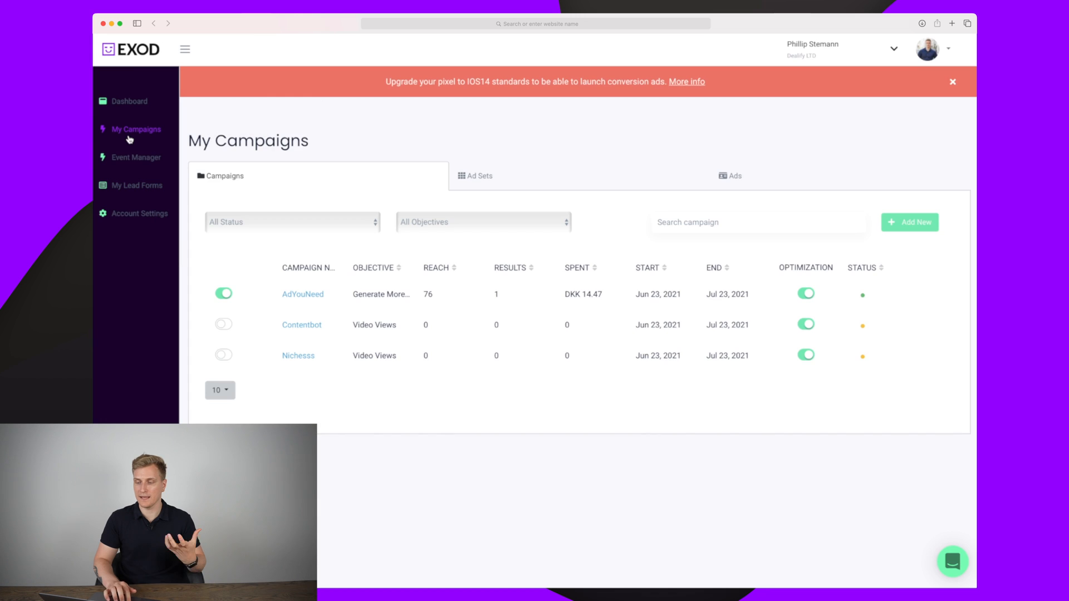
pyautogui.click(909, 223)
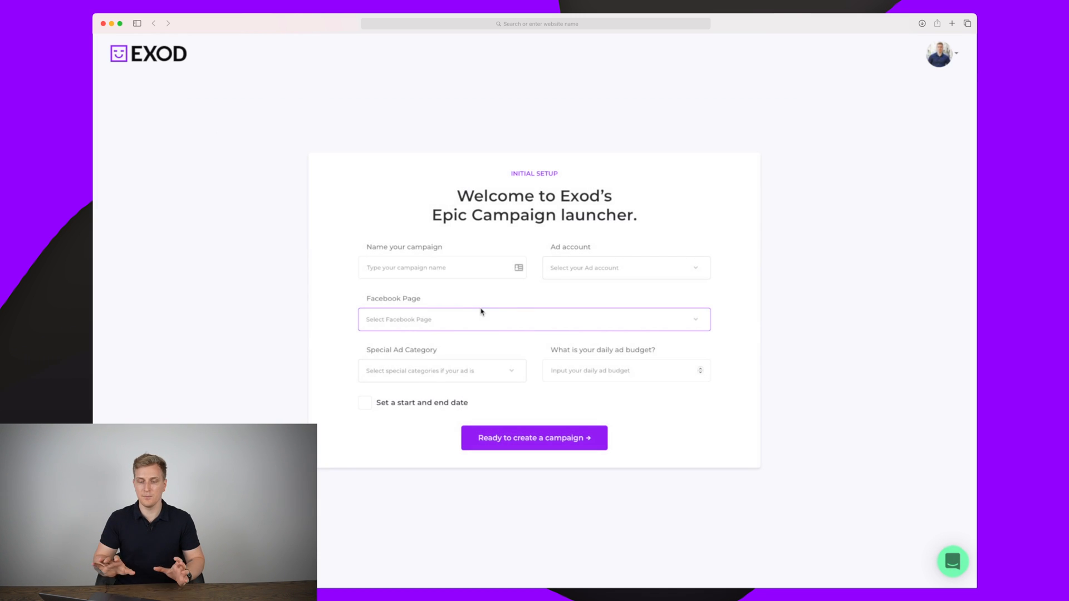
pyautogui.click(442, 267)
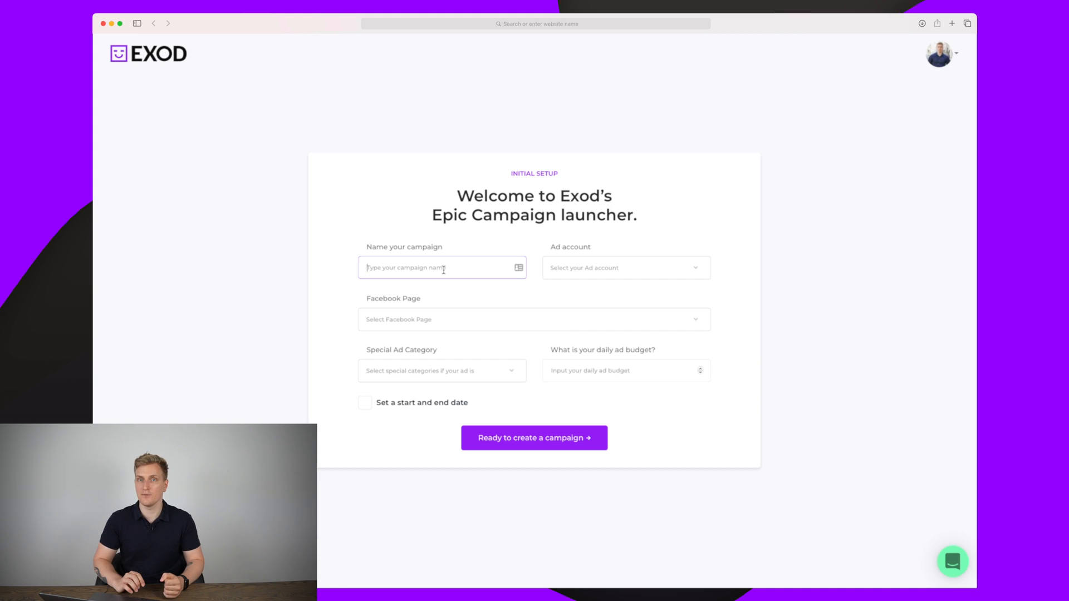
pyautogui.click(442, 370)
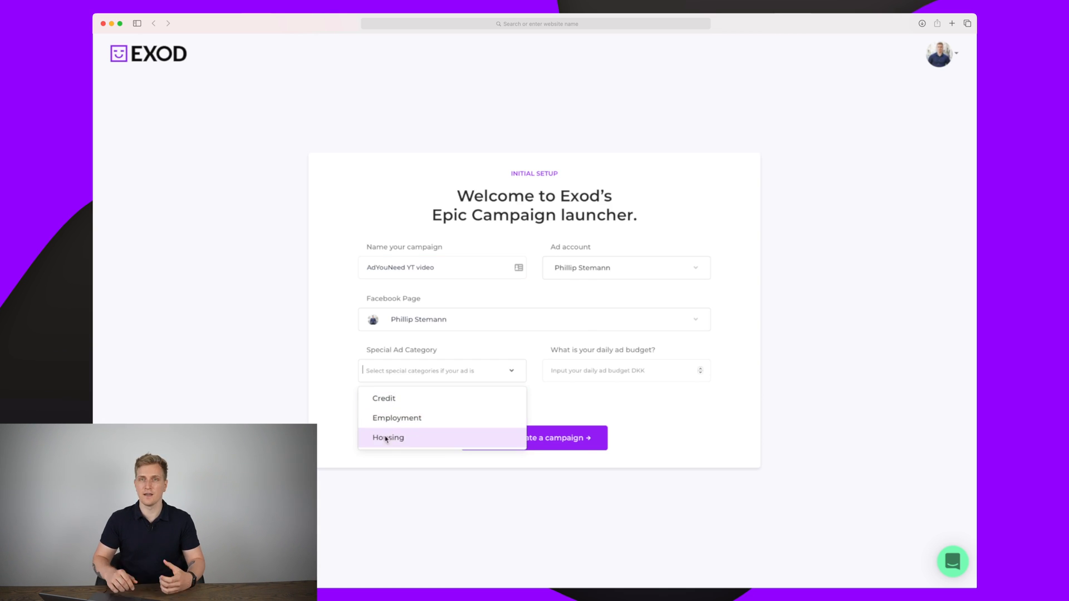
pyautogui.moveTo(396, 418)
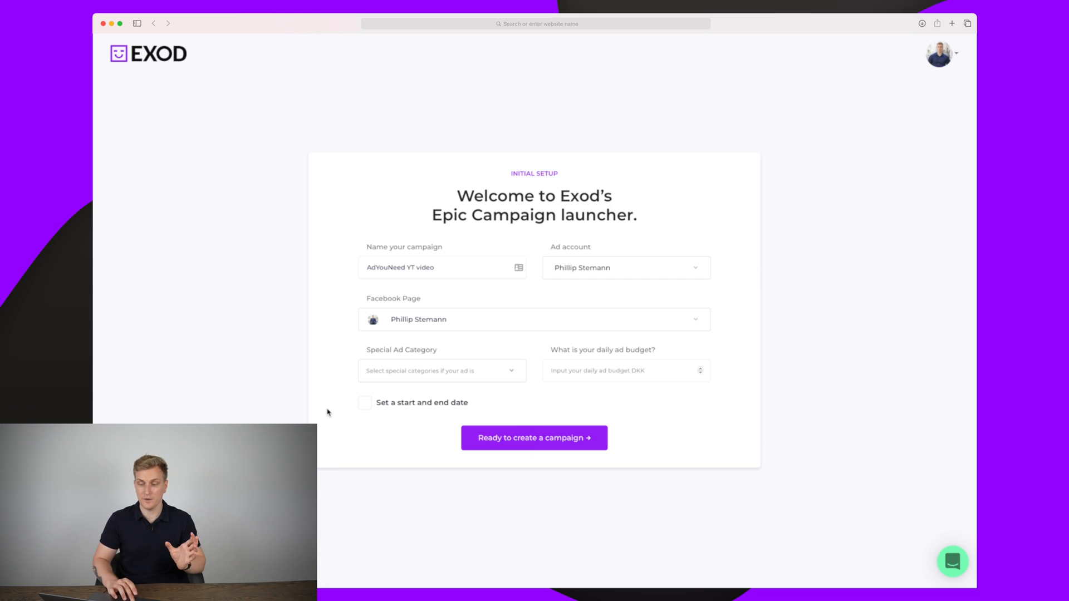
pyautogui.click(624, 369)
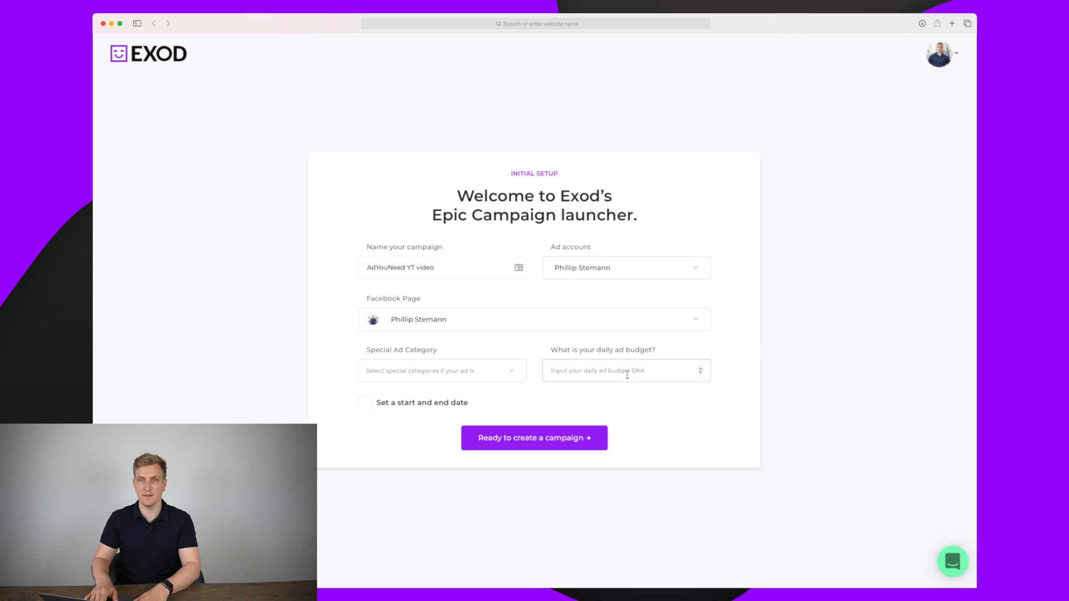
pyautogui.write('20')
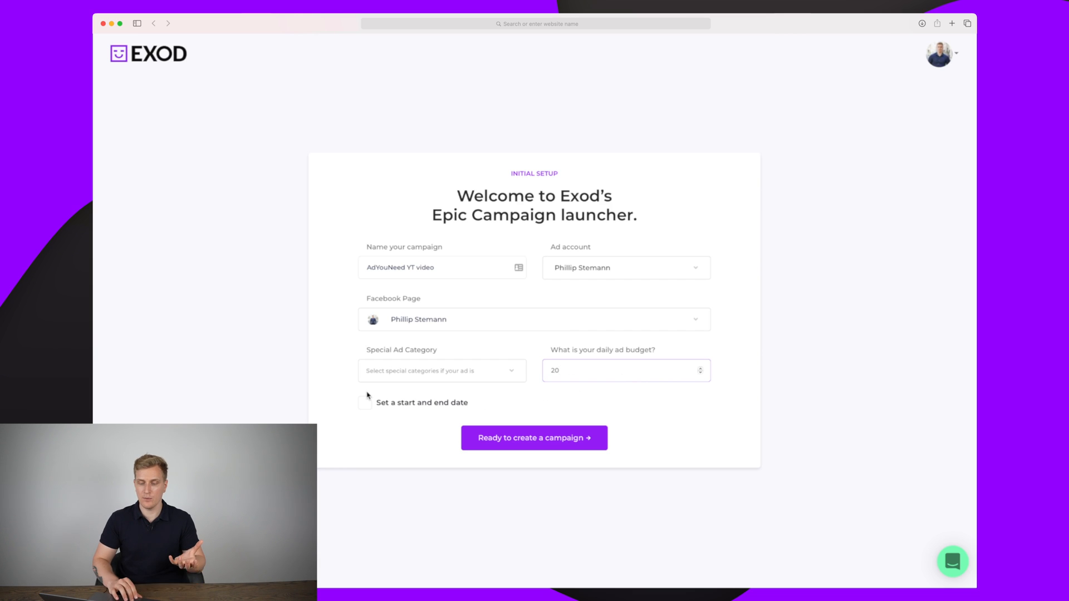
pyautogui.click(365, 402)
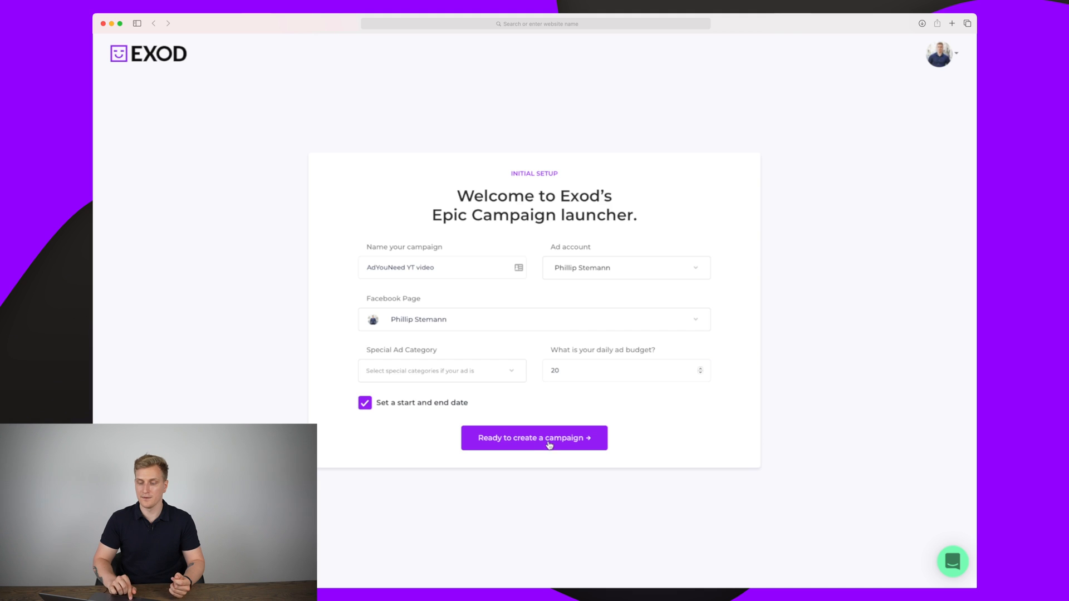
pyautogui.click(533, 437)
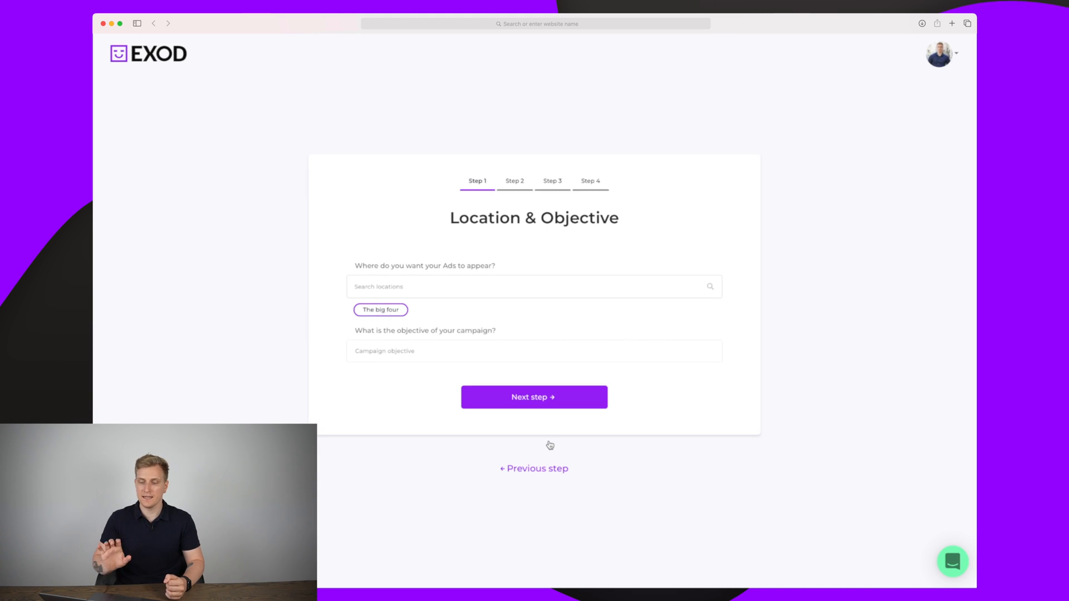
# - Set the campaign objective to Generate More Traffic
pyautogui.click(533, 286)
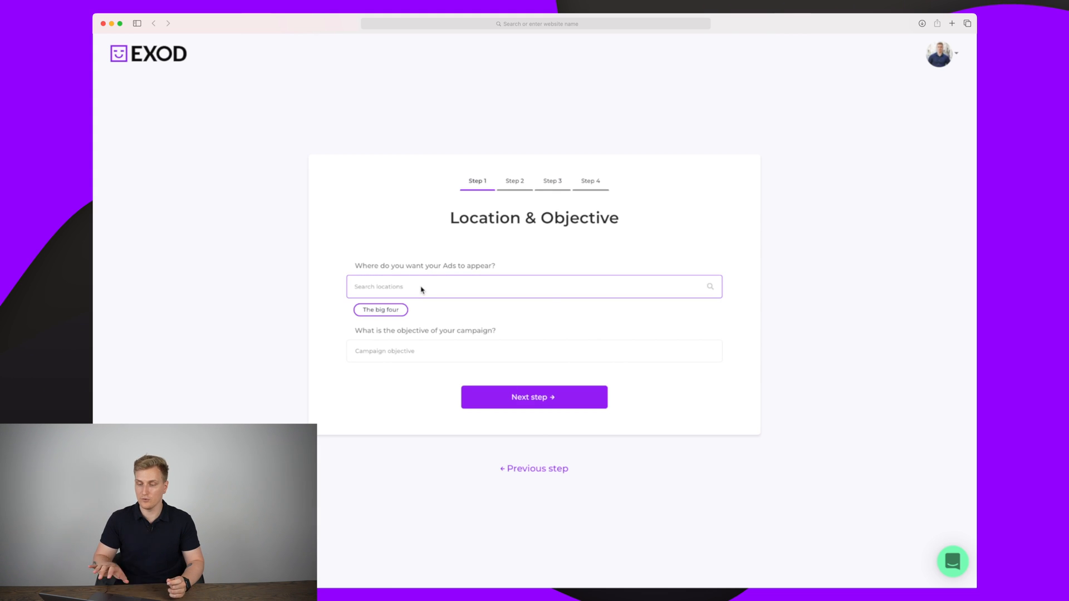
pyautogui.click(533, 351)
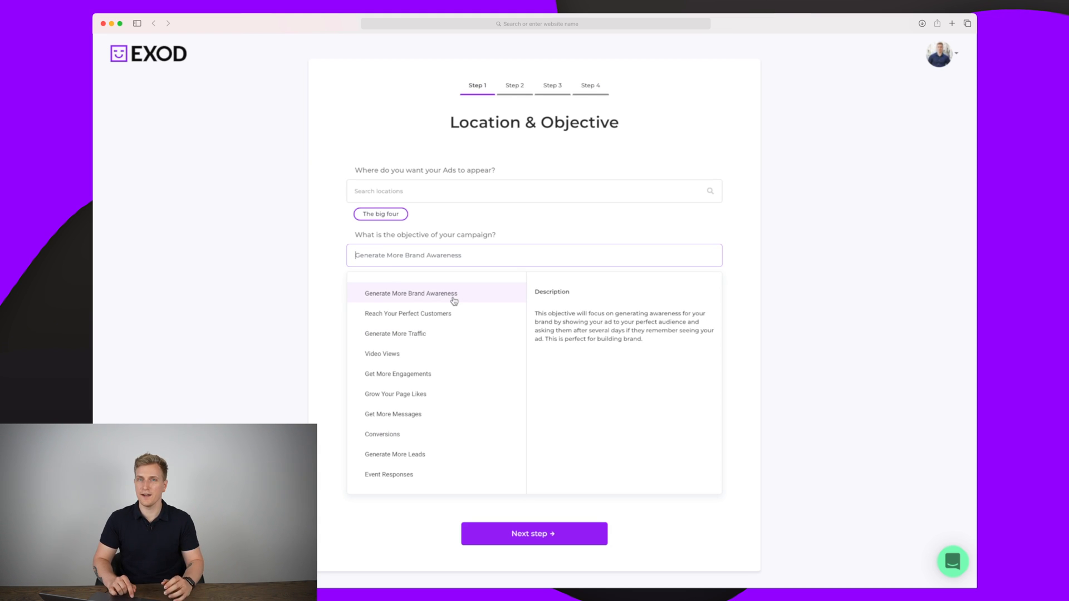
pyautogui.click(408, 314)
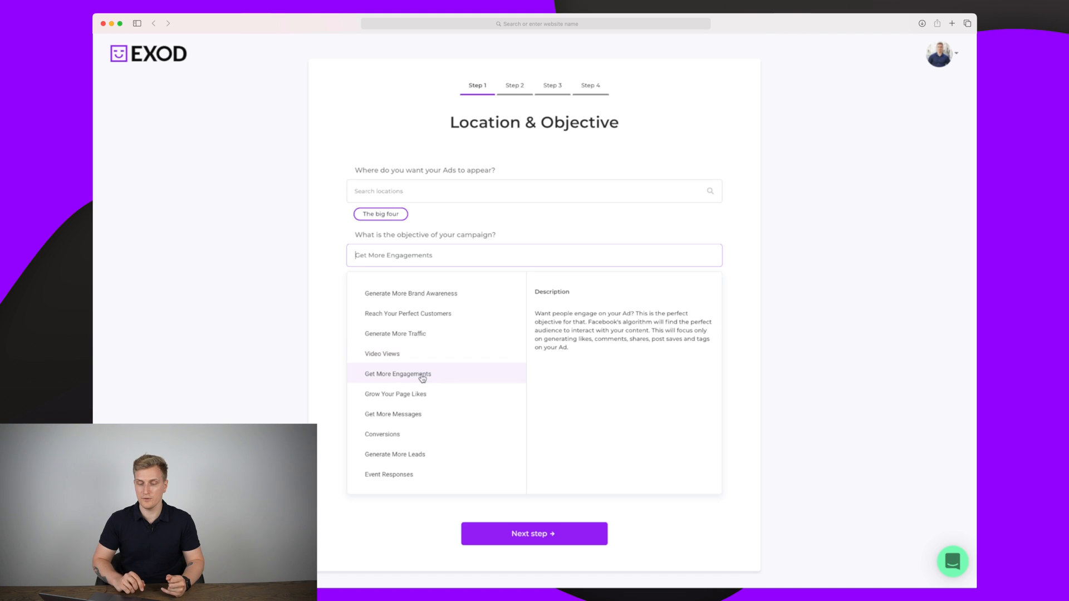
pyautogui.moveTo(444, 377)
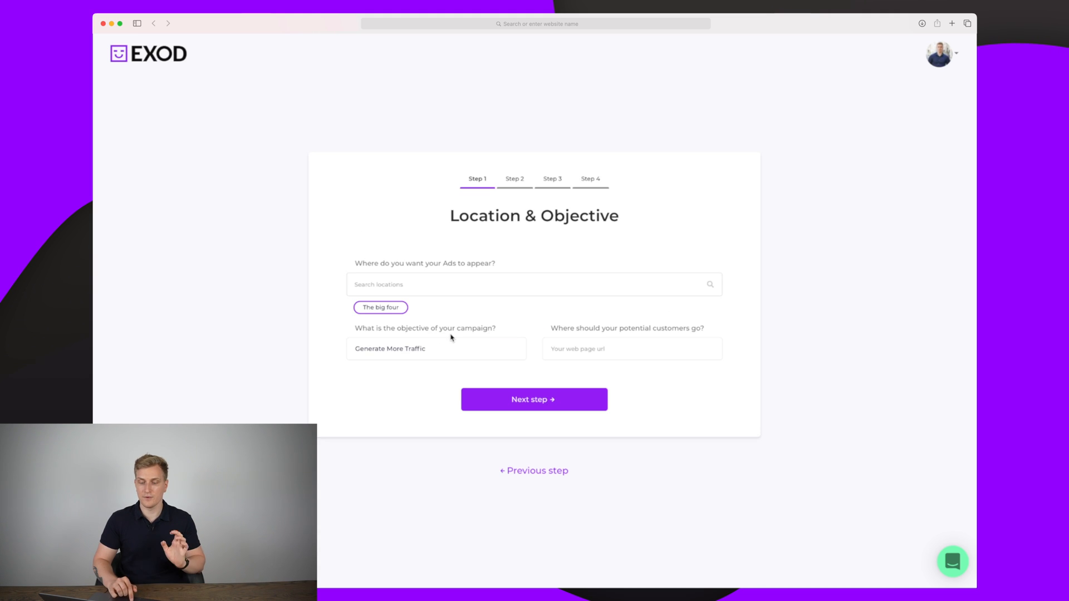
# - Target the big four countries plus India as ad locations
pyautogui.click(533, 283)
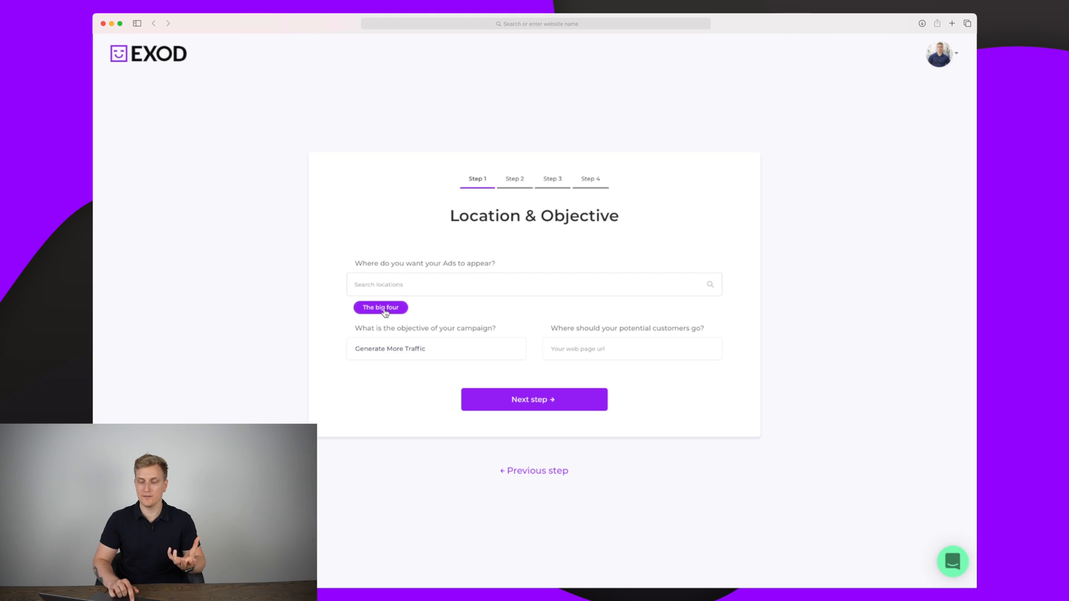
pyautogui.click(380, 307)
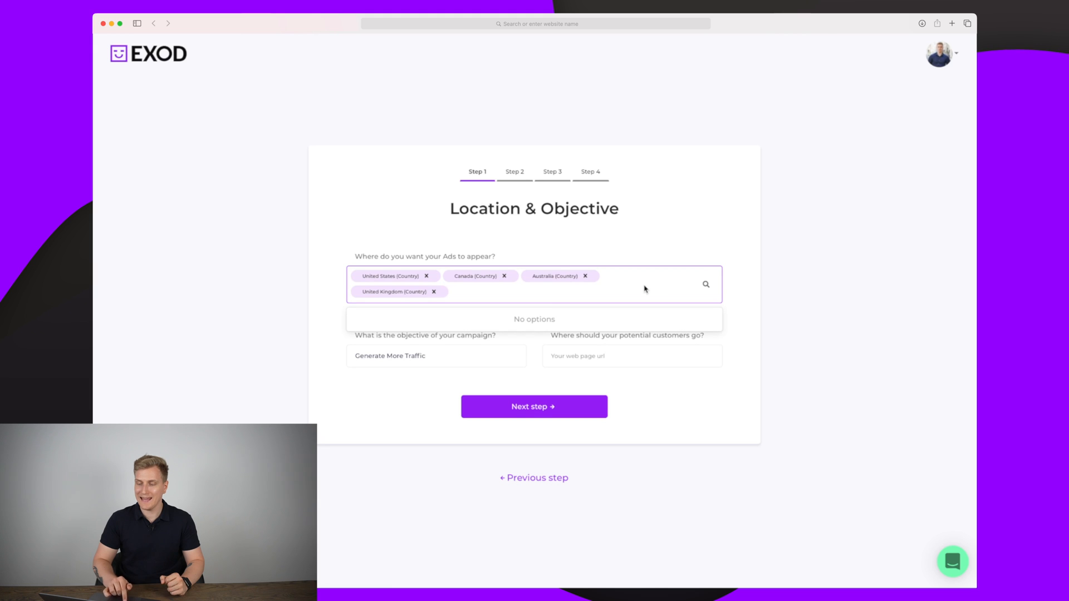
pyautogui.write('india')
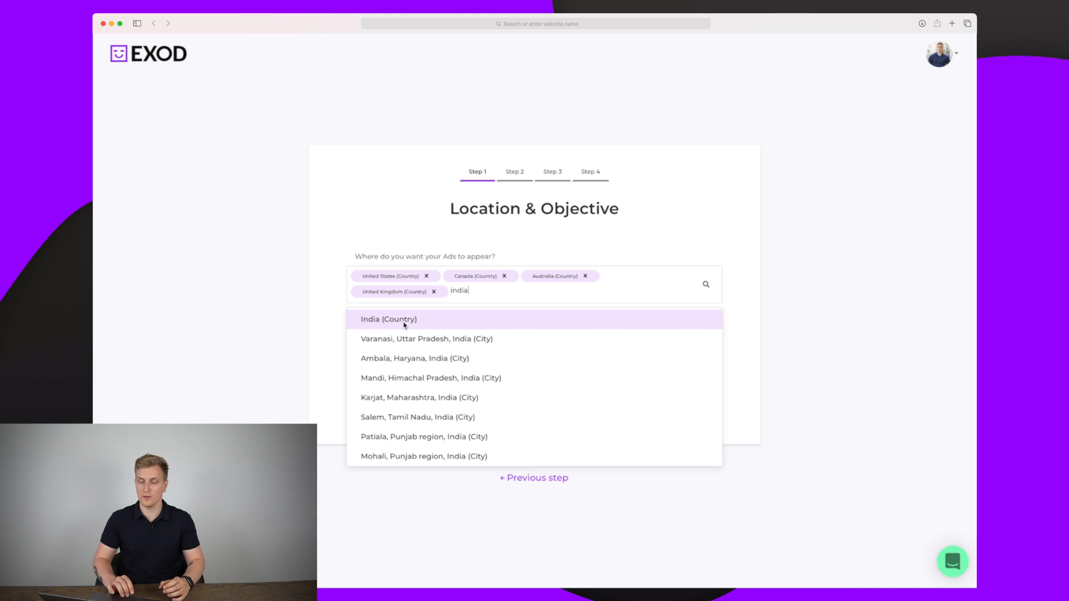
pyautogui.click(388, 320)
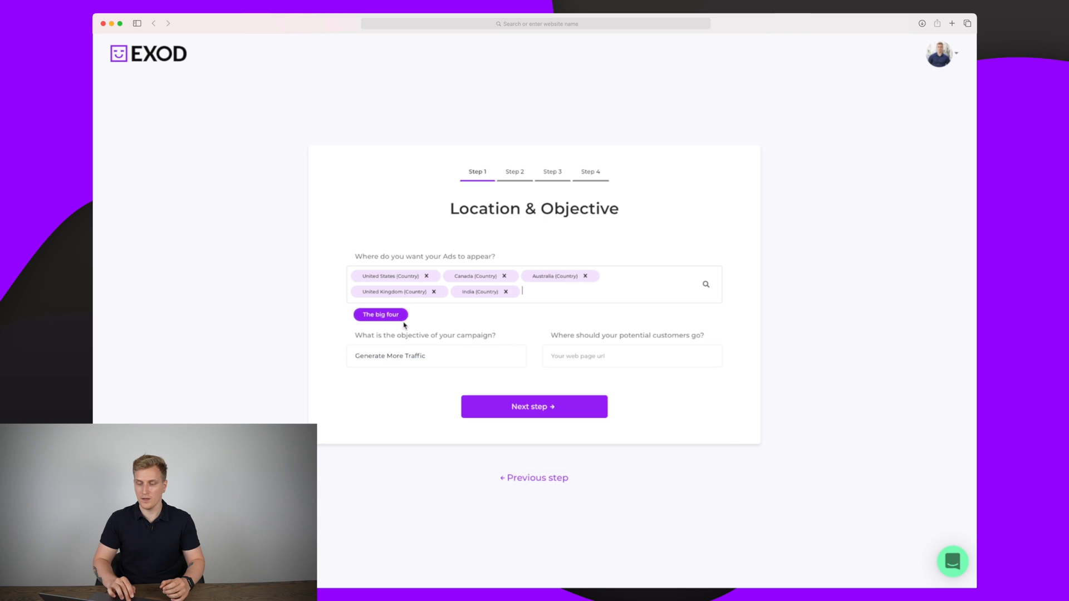
pyautogui.click(630, 355)
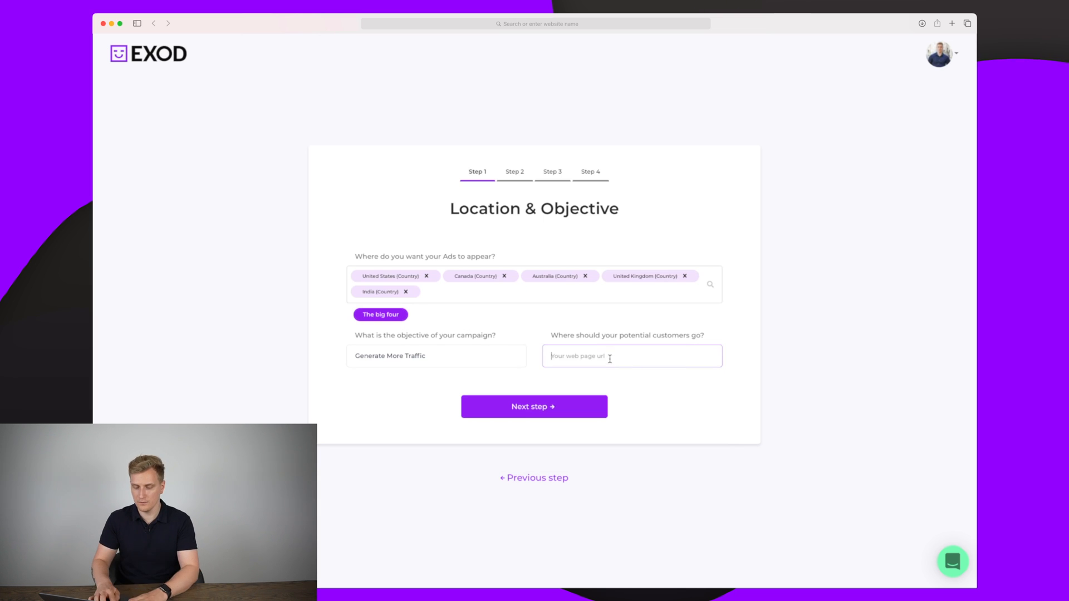
# - Set the destination page and use A.I. targeting with the Online Business - Network Marketing / MLM niche
pyautogui.click(533, 406)
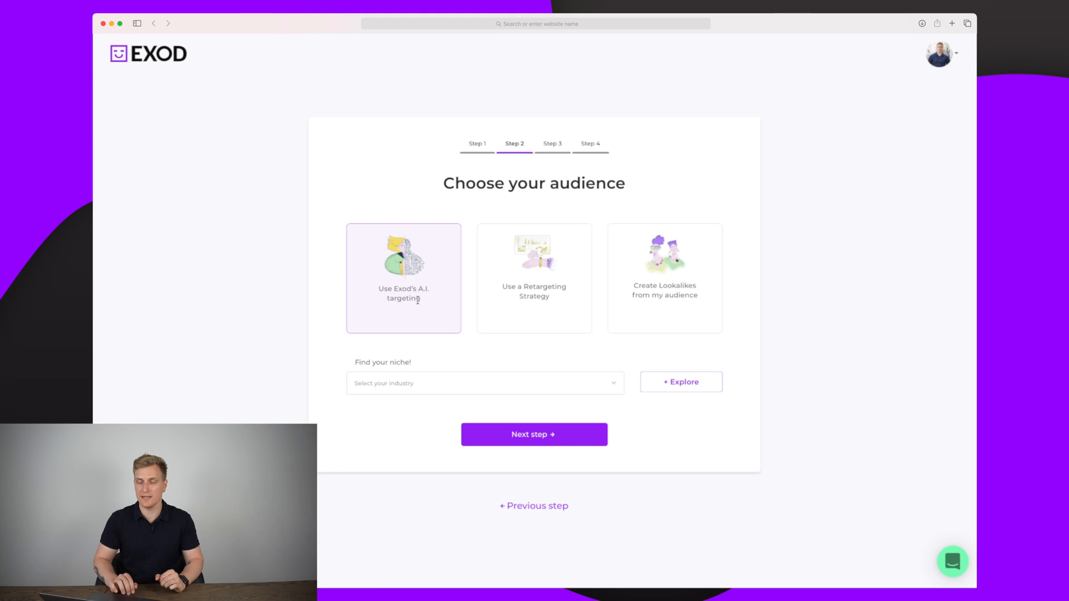
pyautogui.click(484, 381)
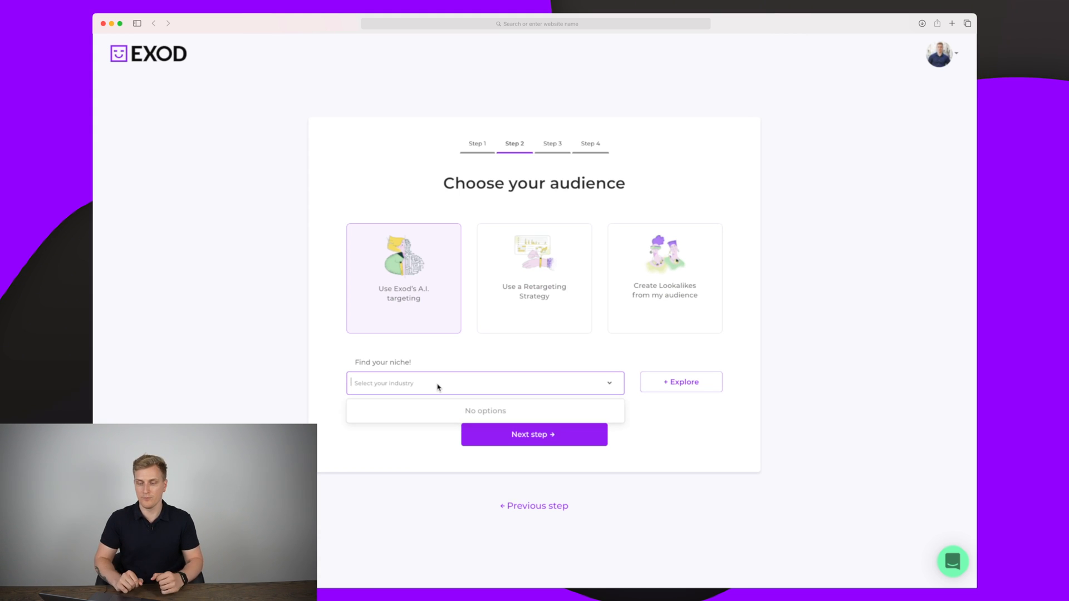
pyautogui.write('marketing')
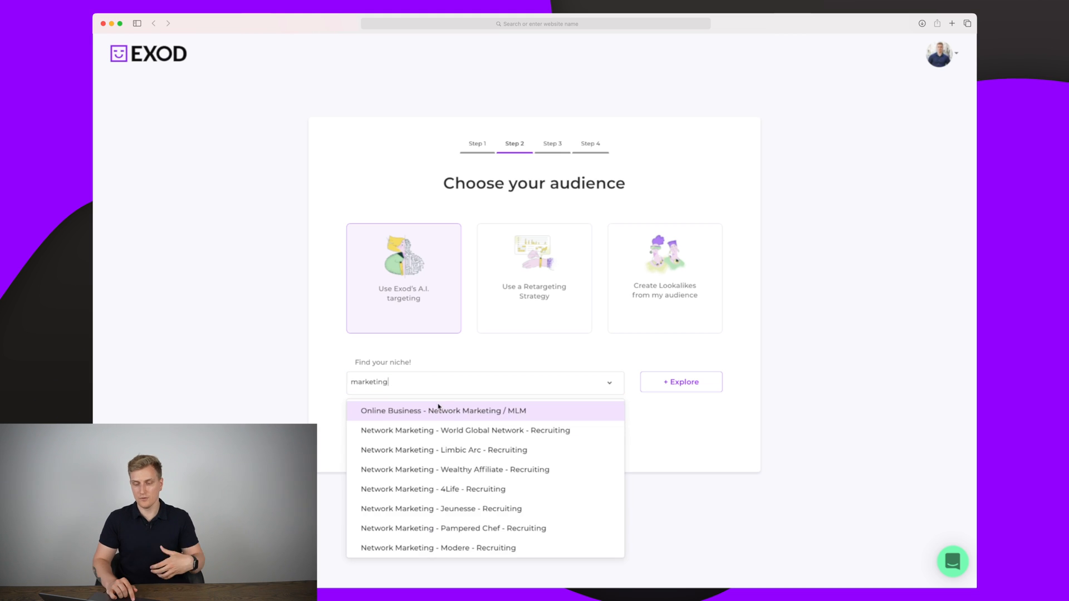
pyautogui.click(442, 411)
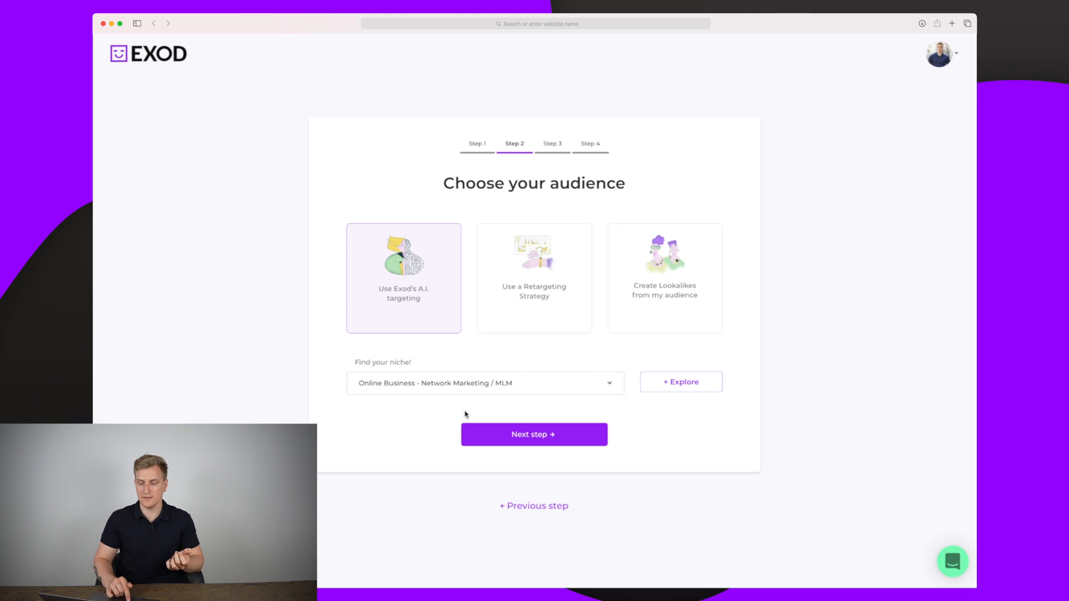
pyautogui.moveTo(645, 411)
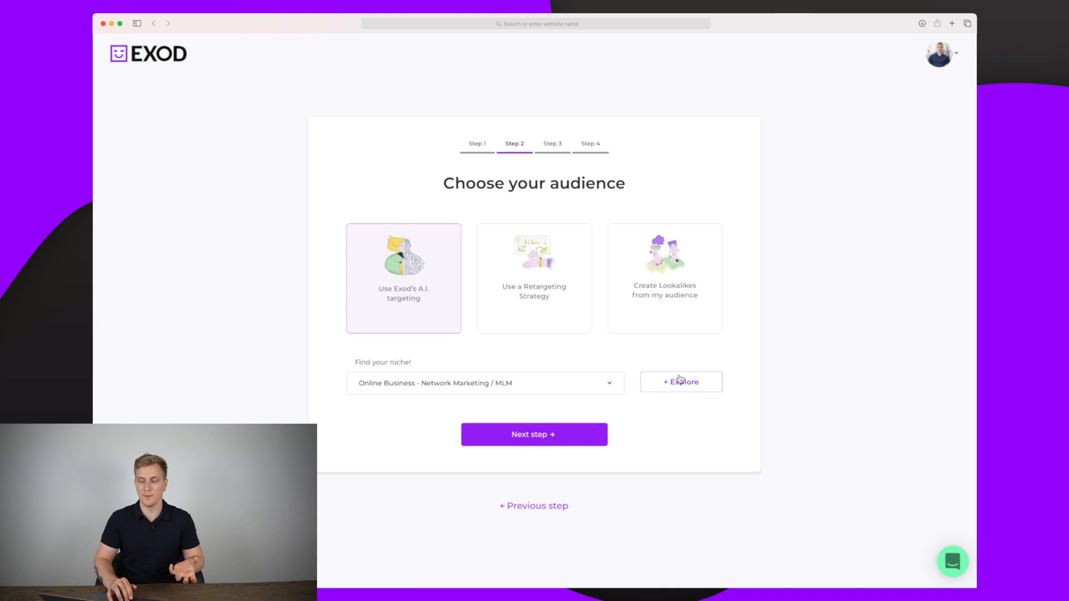
pyautogui.click(680, 382)
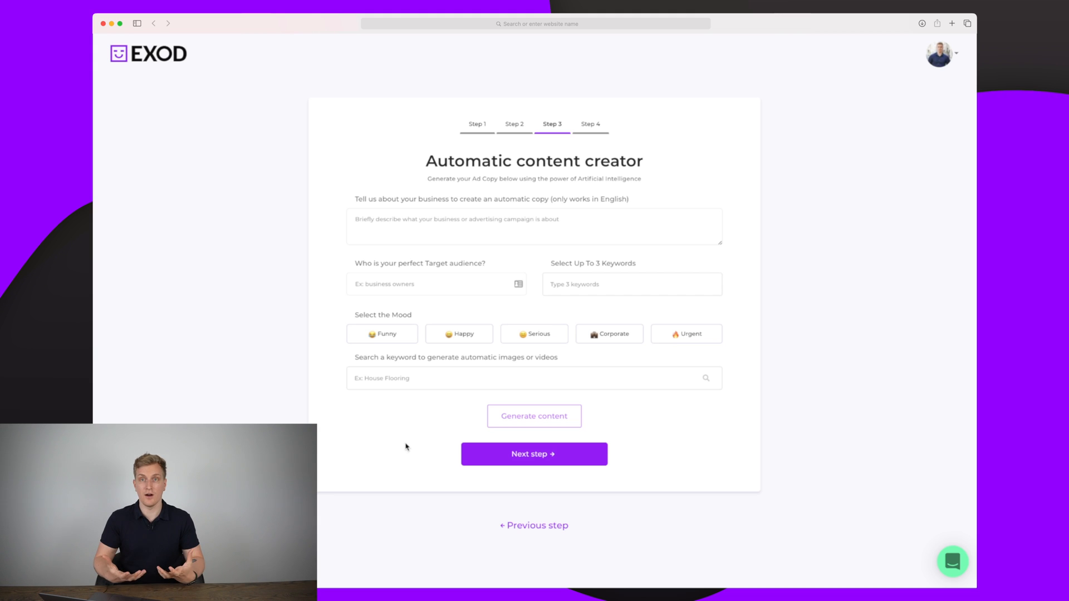
# - Brief the ad with AdYouNeed description, small business owners audience and keywords, then generate AI copy
pyautogui.click(534, 226)
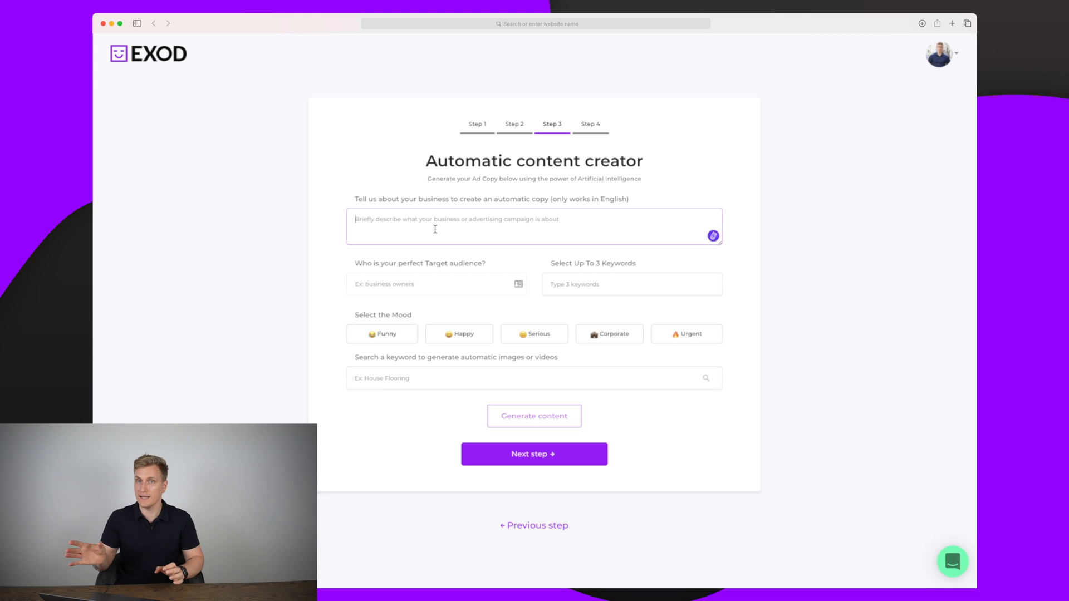
pyautogui.click(435, 284)
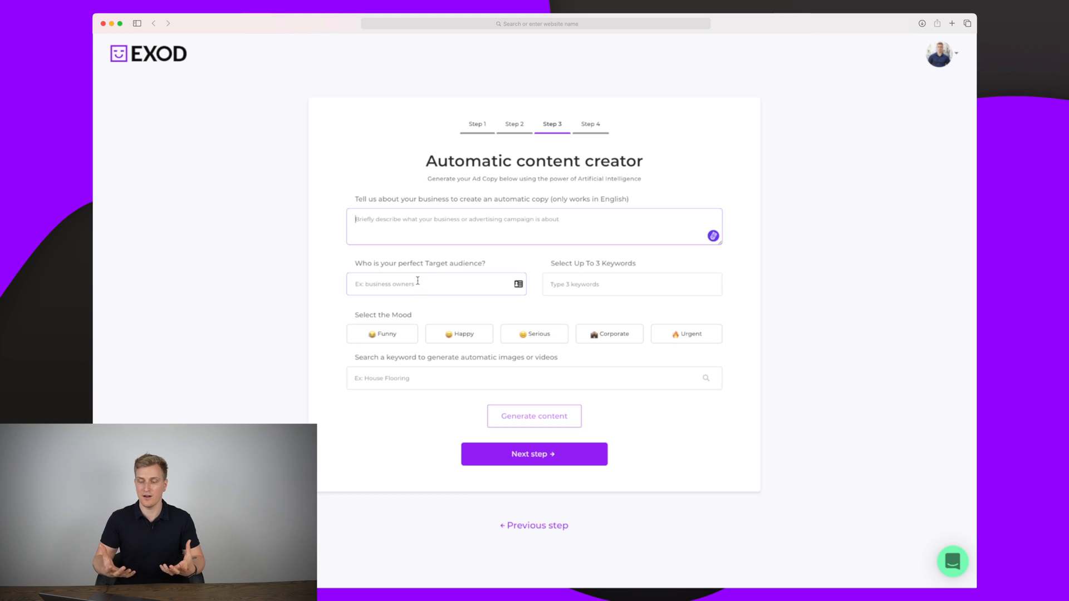
pyautogui.click(630, 284)
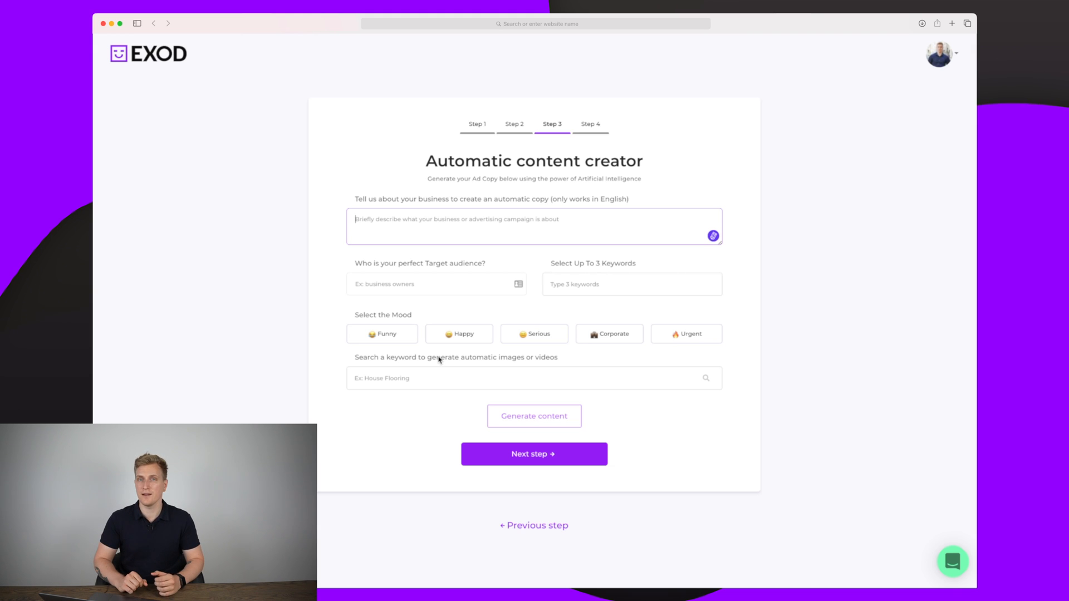
pyautogui.click(533, 379)
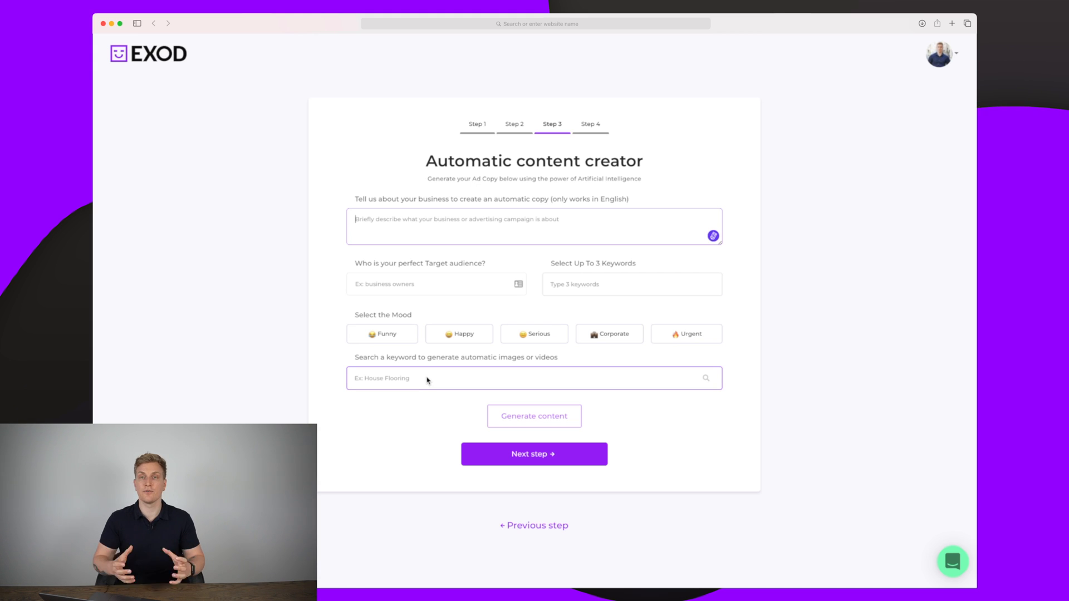
pyautogui.write('Ad')
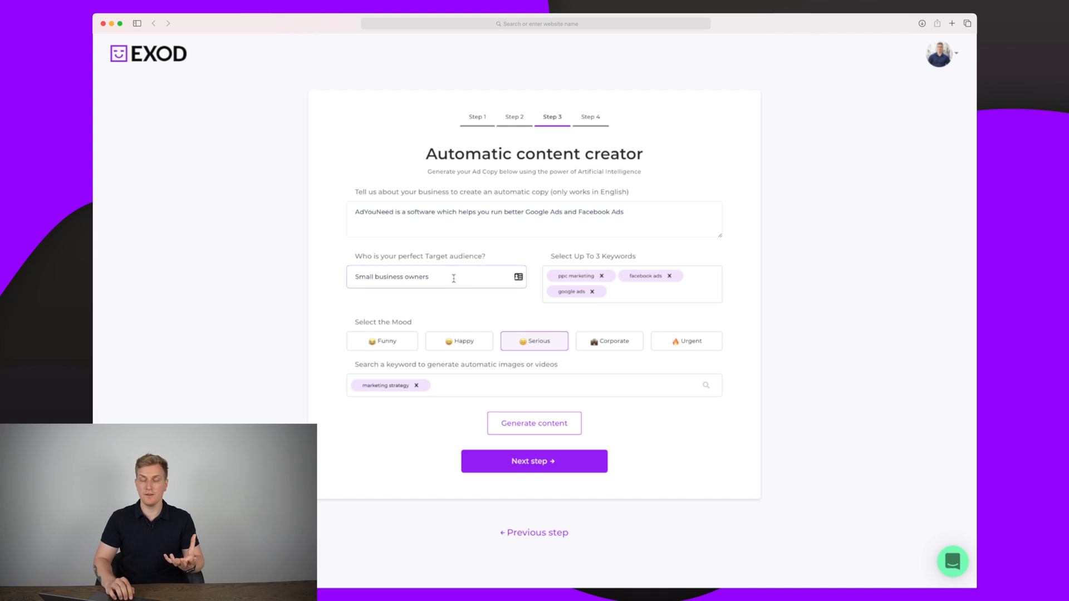
pyautogui.click(488, 219)
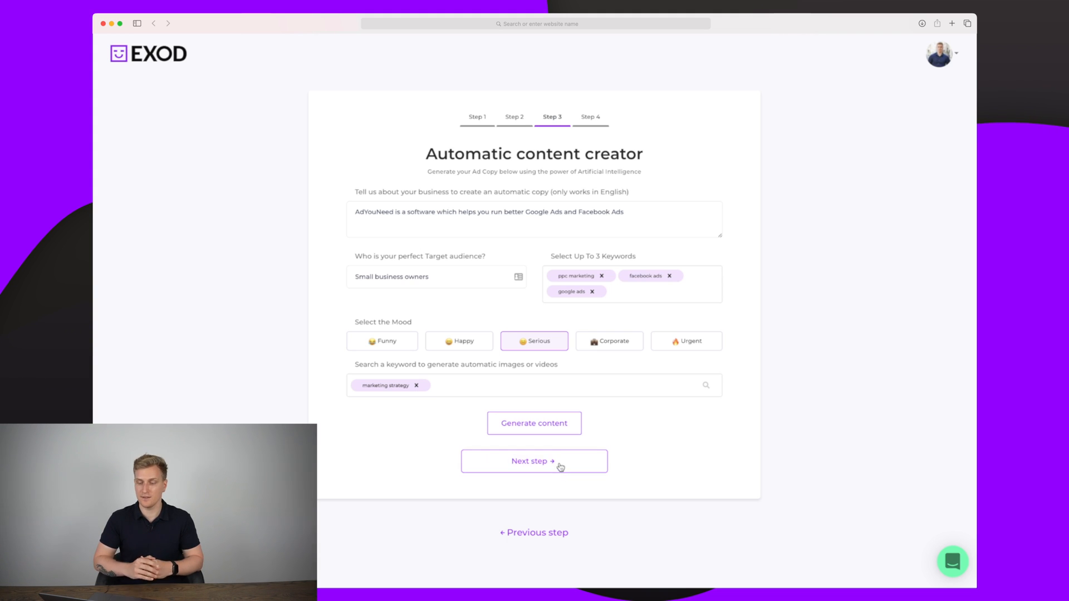
pyautogui.click(533, 423)
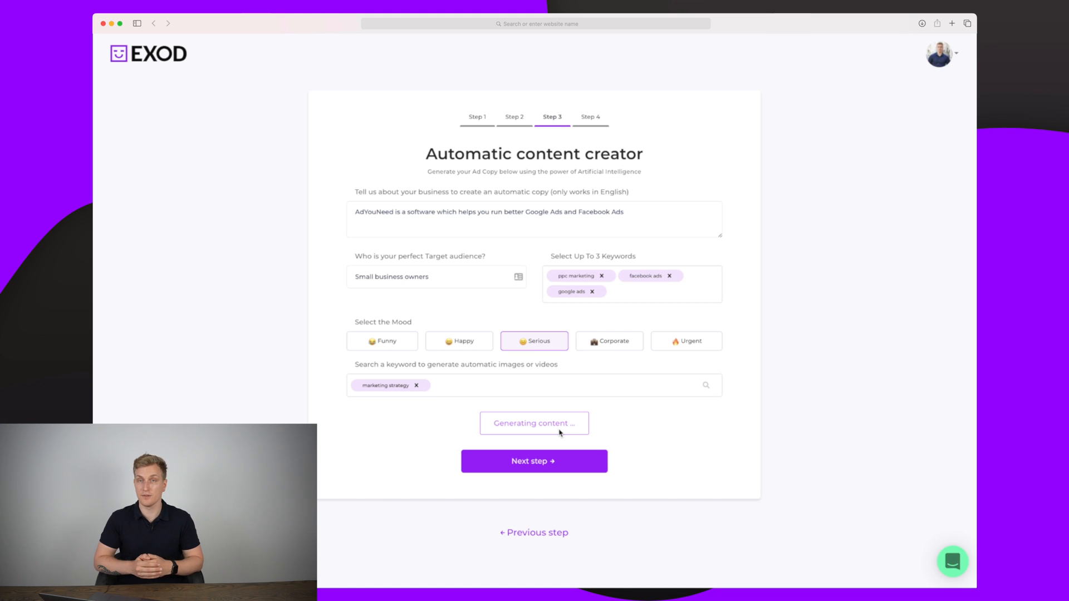
# - Select the first two generated ad copies and continue to the Step 4 ads preview
pyautogui.click(534, 423)
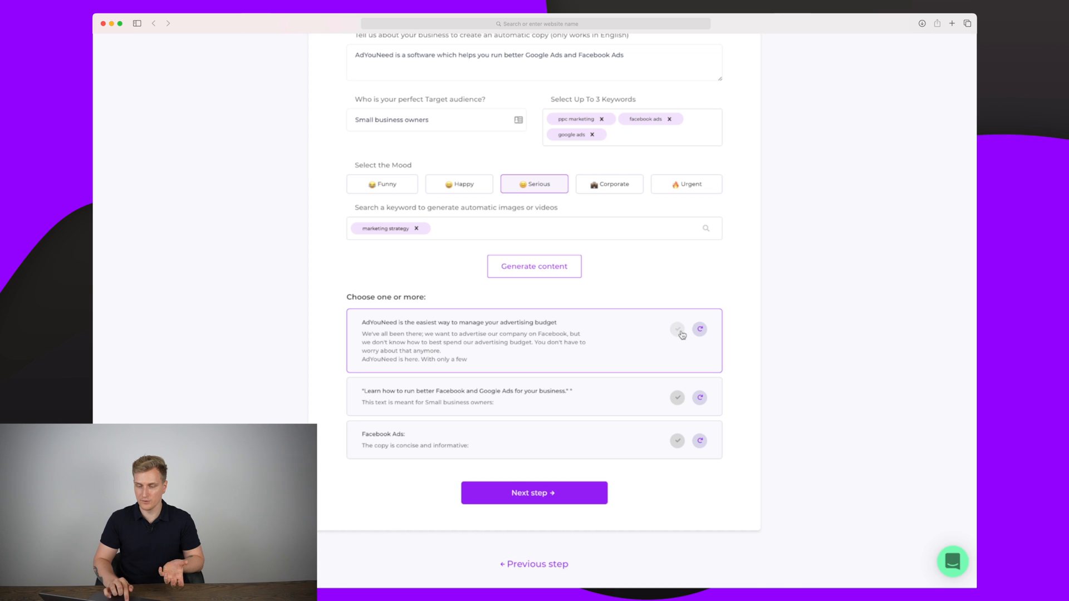
pyautogui.click(677, 330)
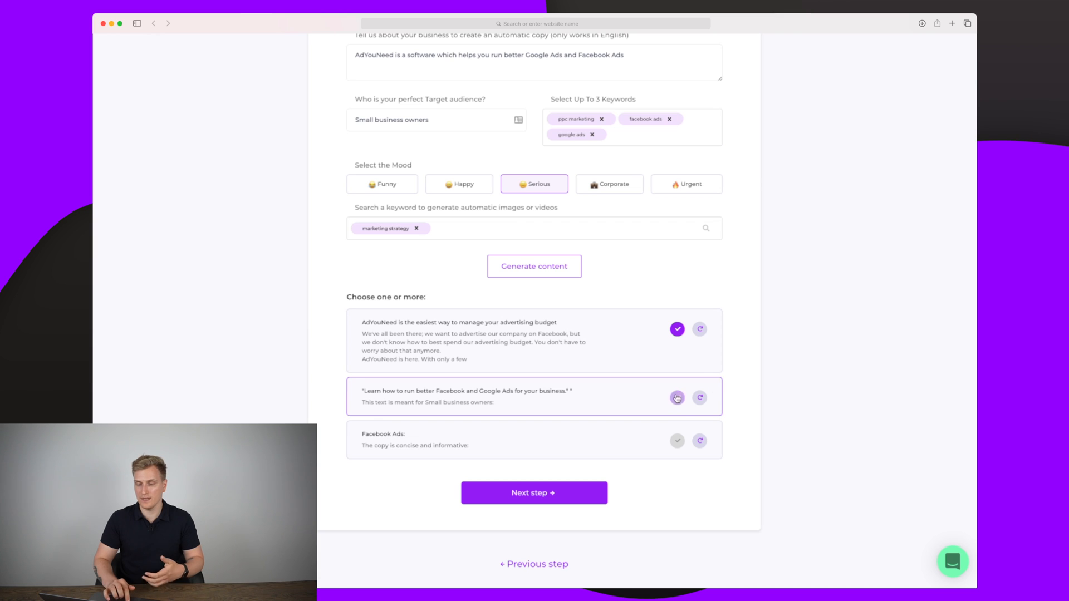
pyautogui.click(677, 397)
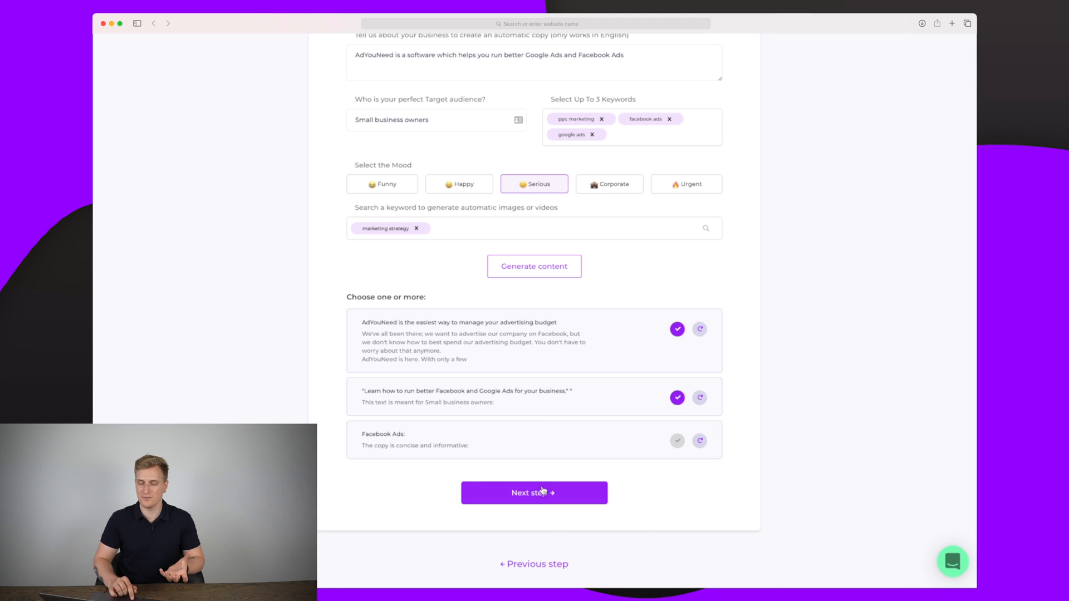
pyautogui.click(533, 493)
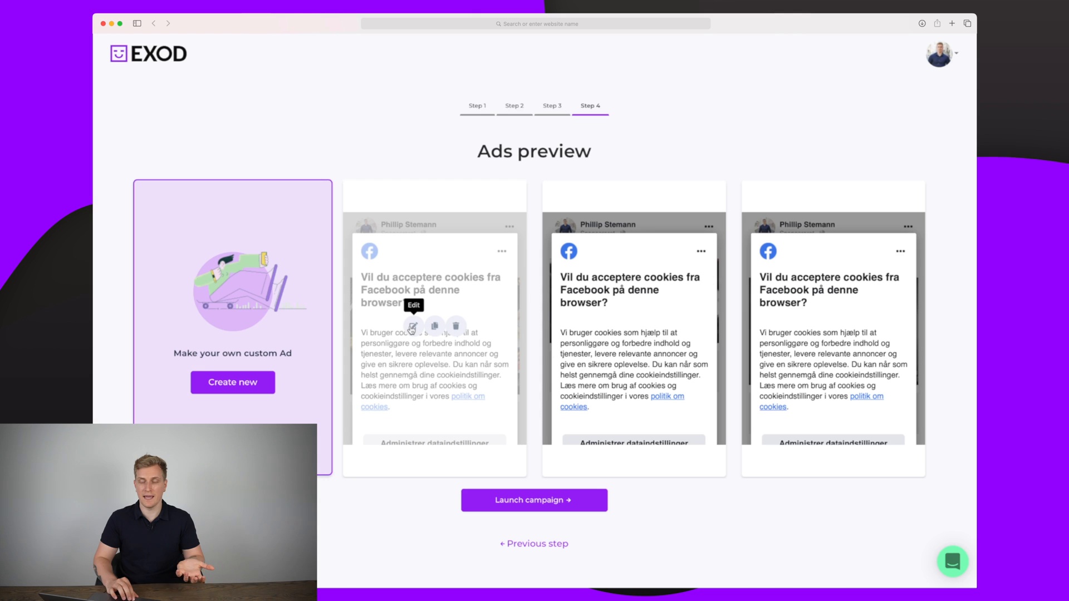
# - Give the first ad the description 'AdYouNeed works great with Facebook Ads and Google Ads', keeping Learn more as call to action
pyautogui.click(413, 326)
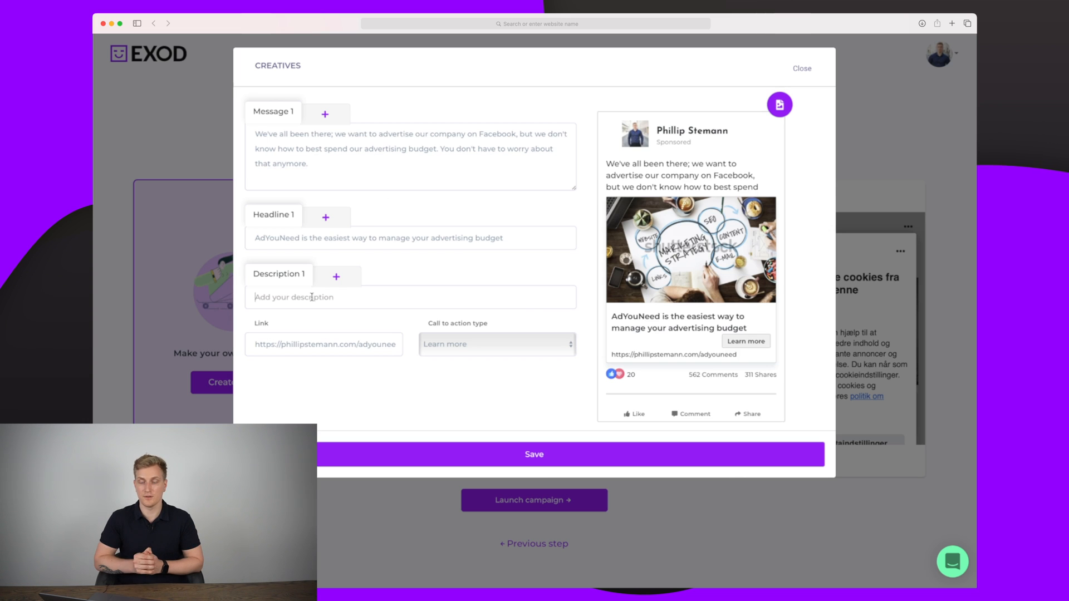
pyautogui.write('AdYouNeed works great with Facebook Ads and Google Ads')
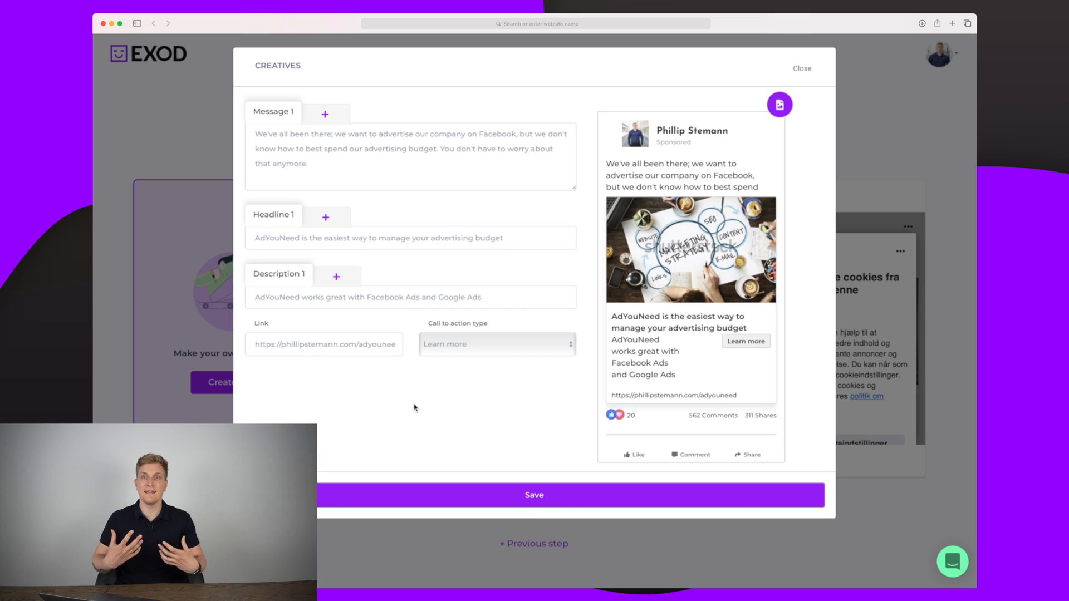
pyautogui.click(496, 344)
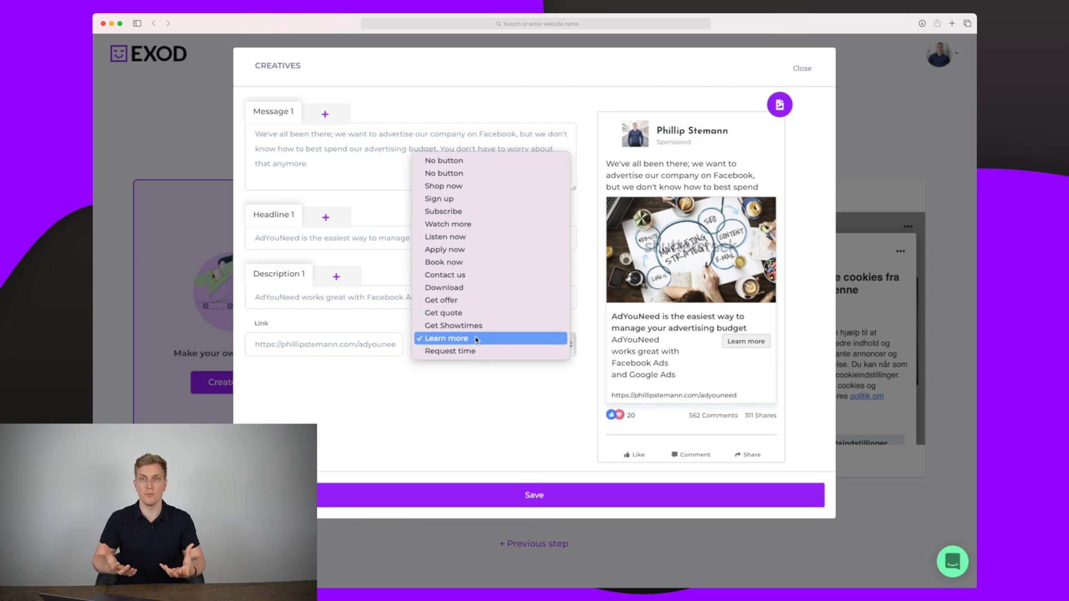
pyautogui.click(445, 338)
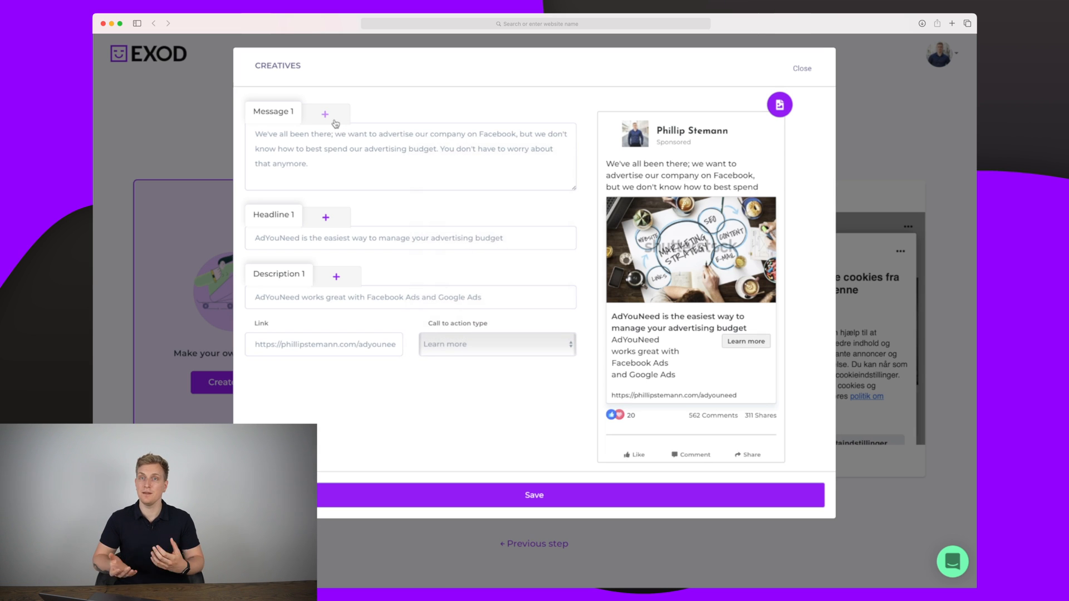
# - Try extra message variants, remove them to keep one message, and save the ad
pyautogui.click(324, 114)
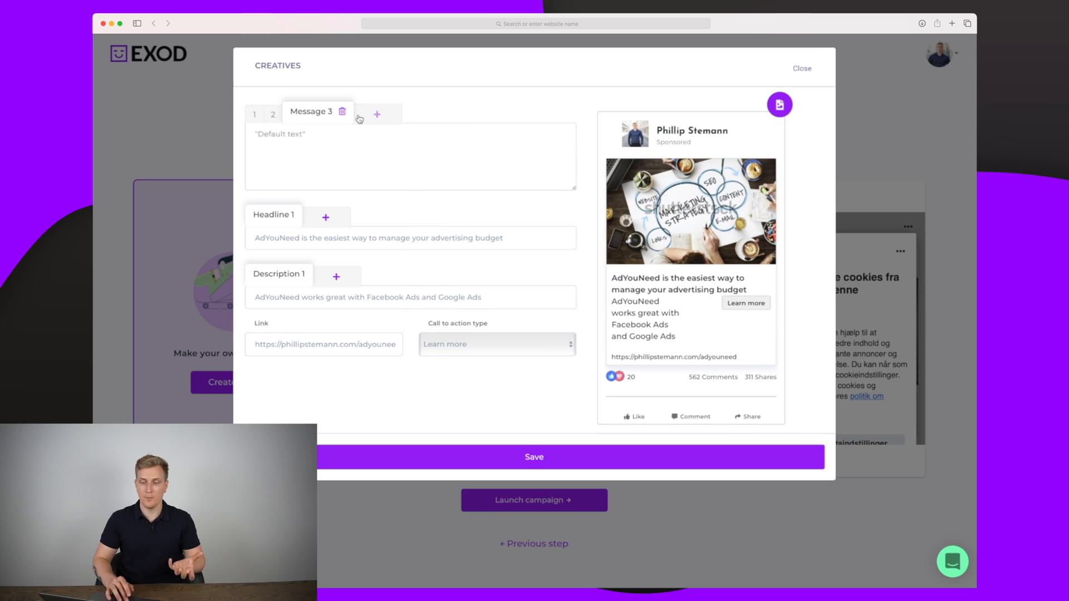
pyautogui.moveTo(387, 117)
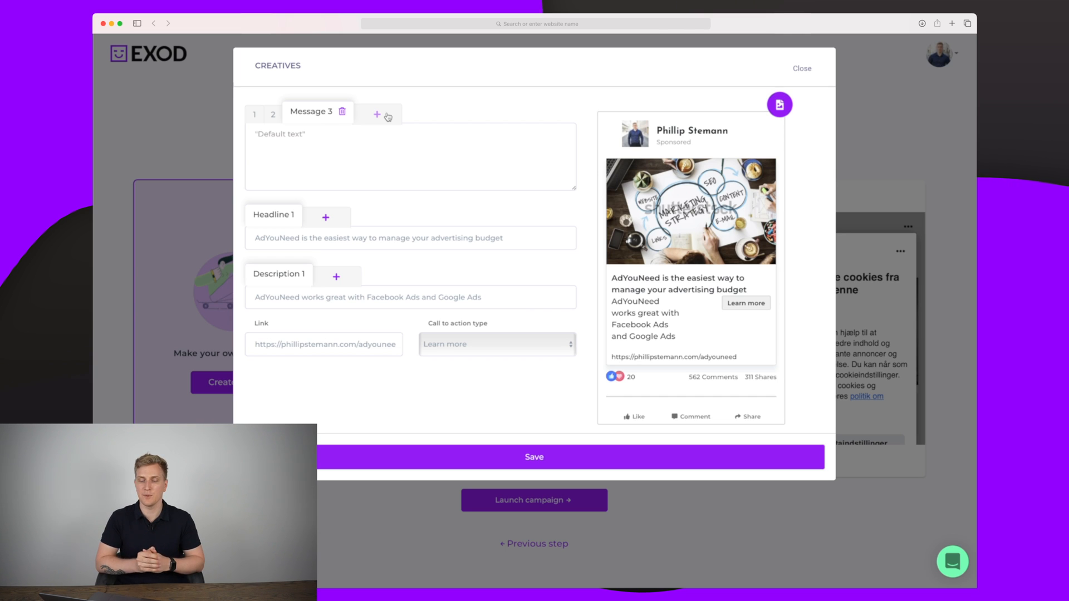
pyautogui.click(342, 111)
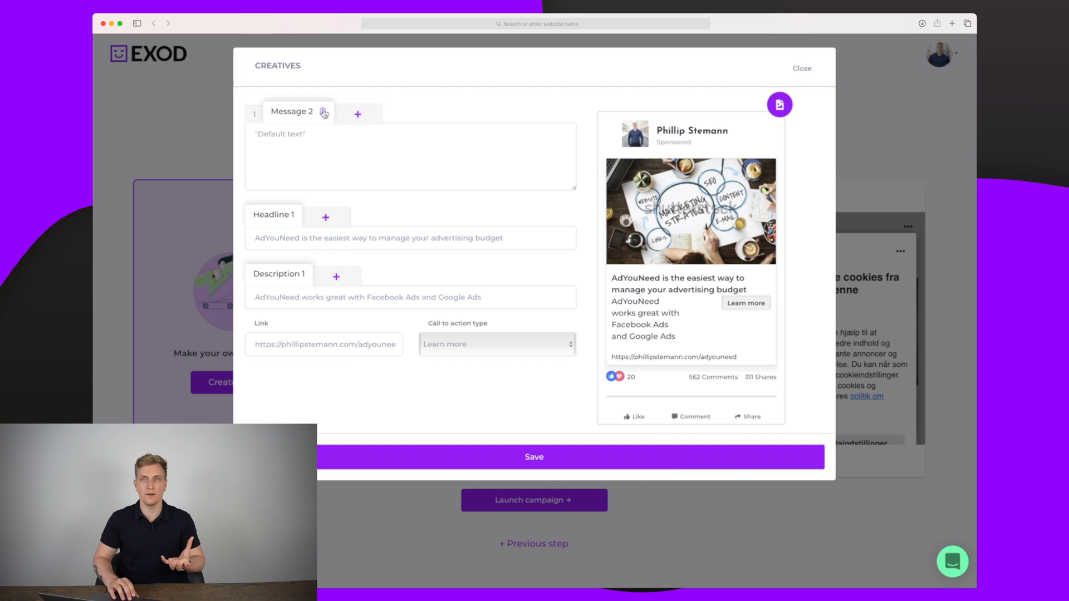
pyautogui.click(272, 111)
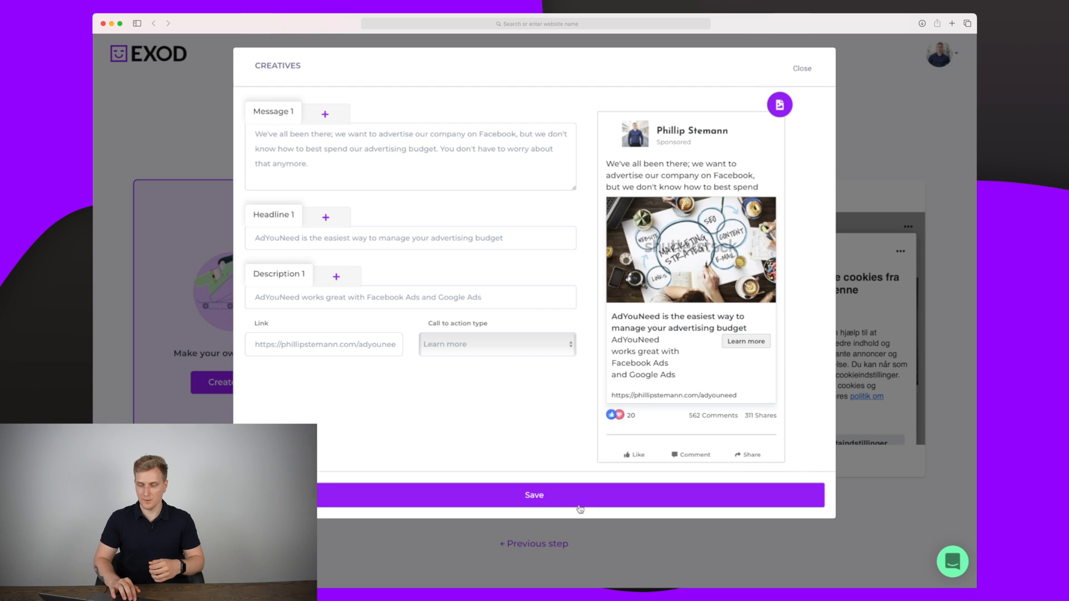
pyautogui.click(534, 495)
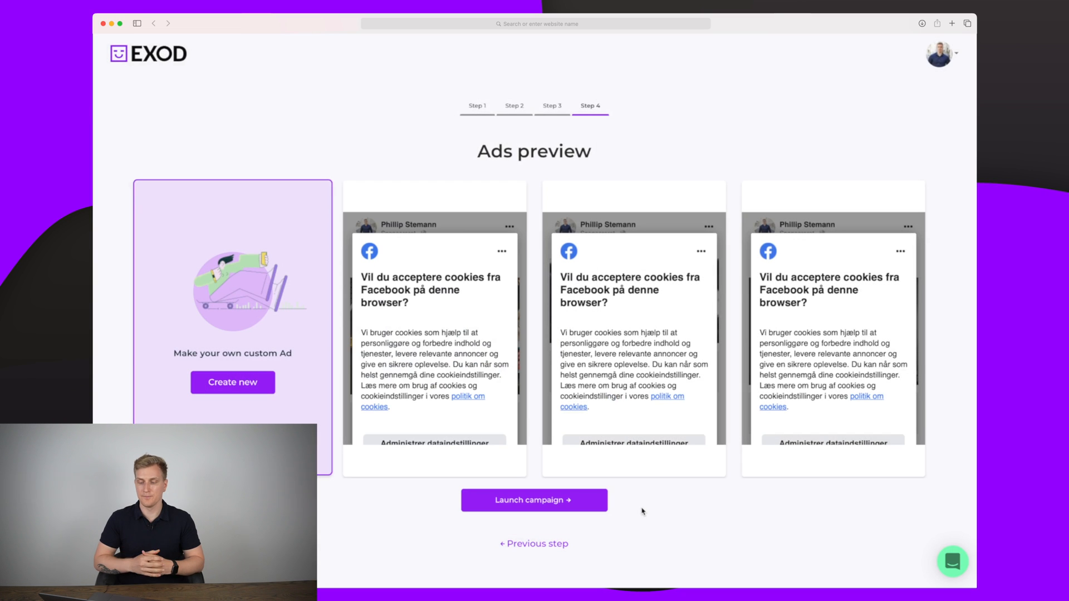
pyautogui.moveTo(633, 325)
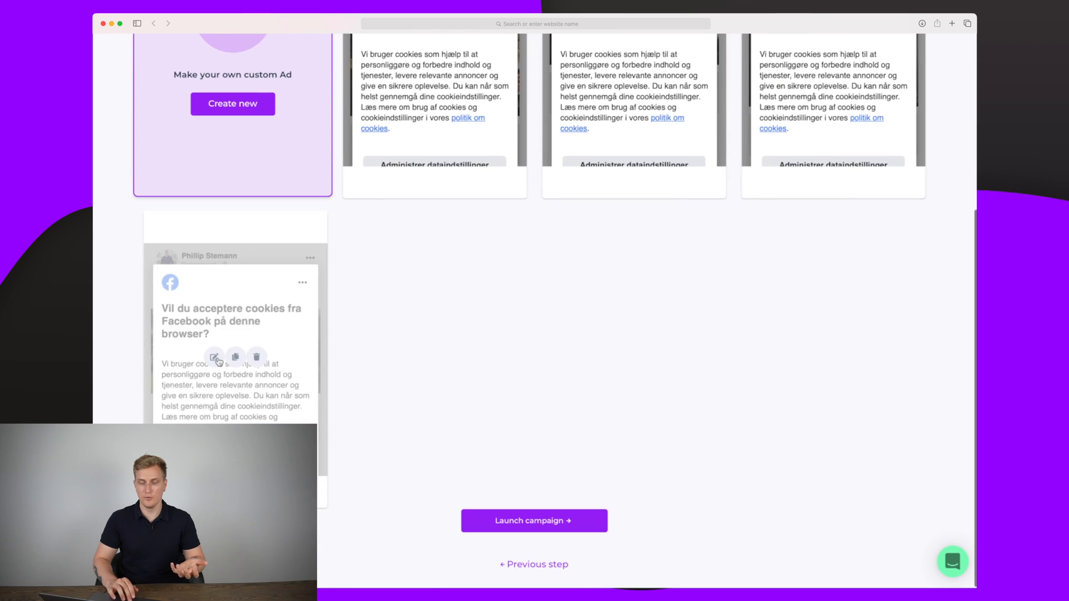
# - Review the fourth ad's creatives, then launch the campaign
pyautogui.click(214, 356)
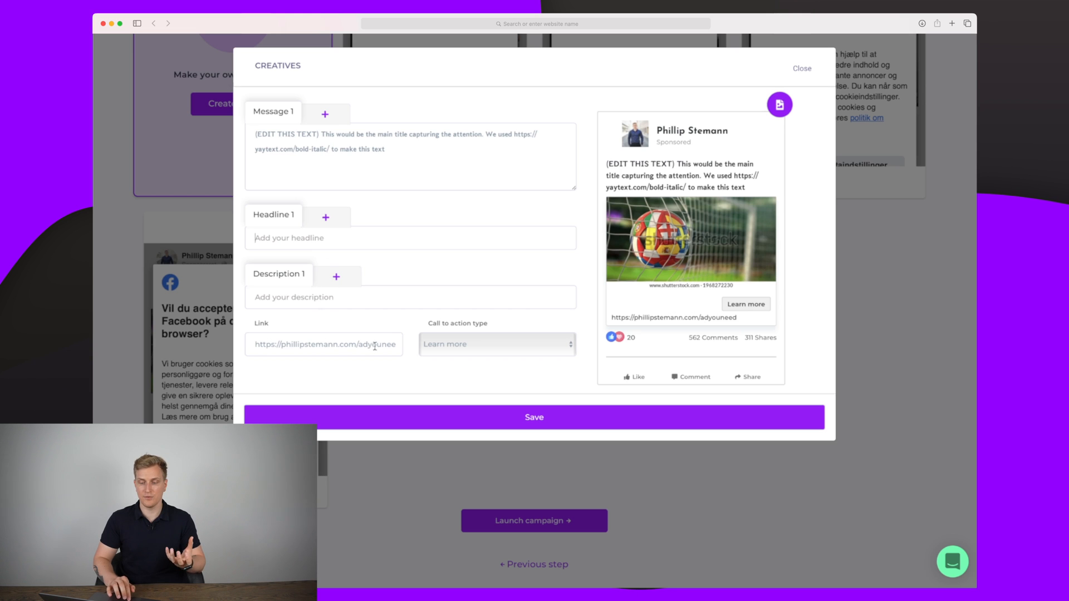
pyautogui.moveTo(466, 339)
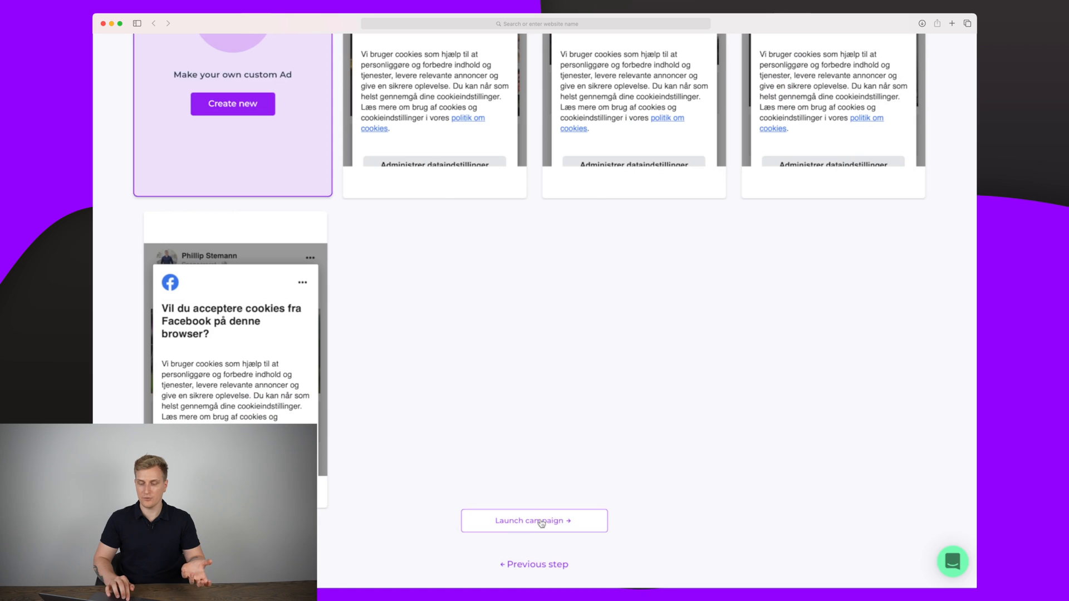
pyautogui.click(534, 520)
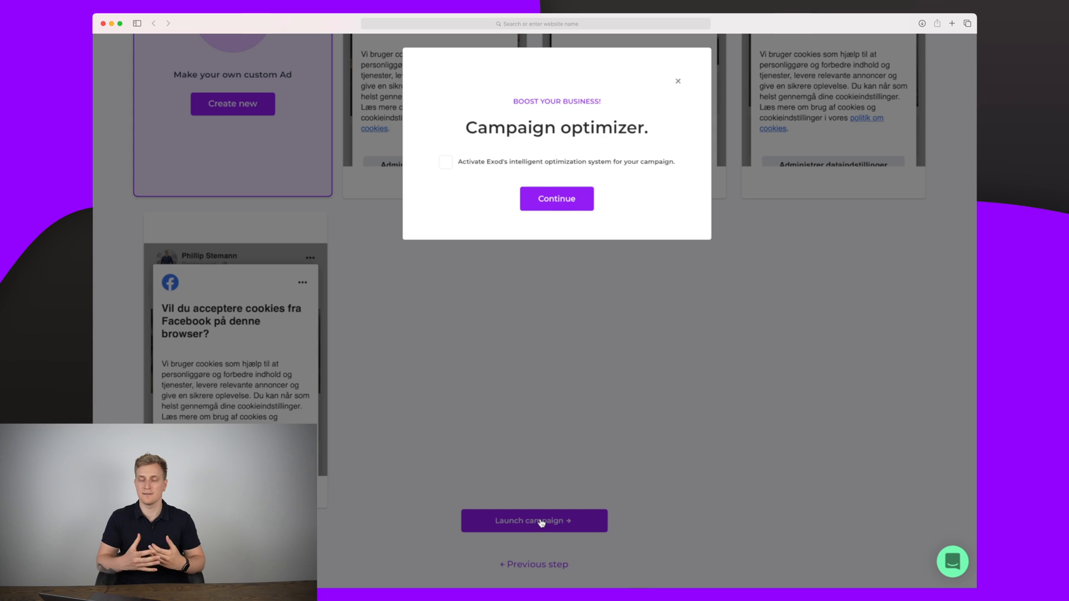
# - Enable the Campaign optimizer, verify and accept the campaign data to launch it
pyautogui.click(445, 162)
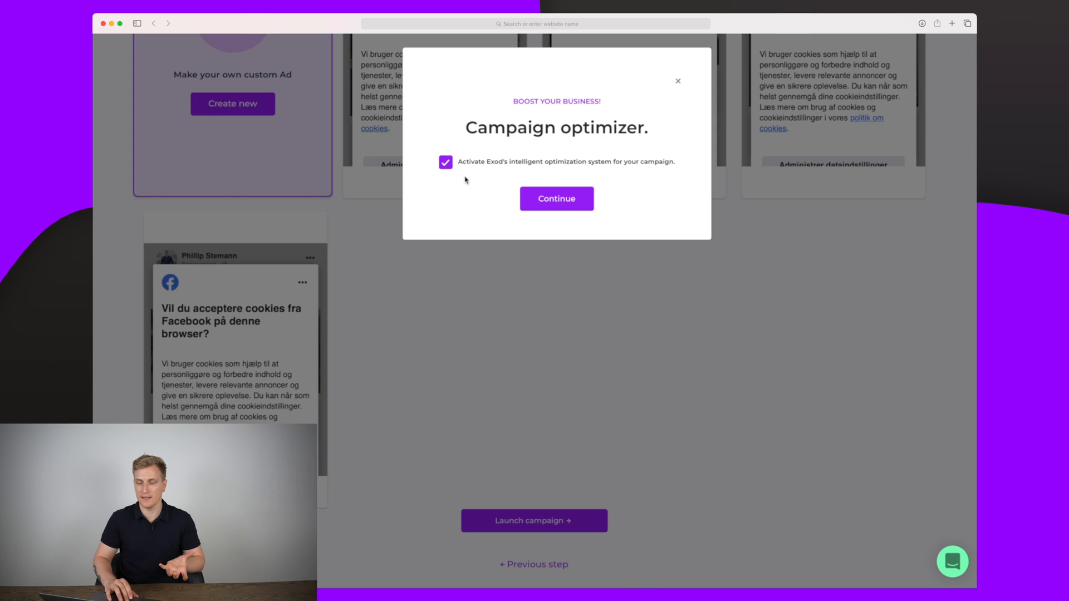
pyautogui.click(557, 198)
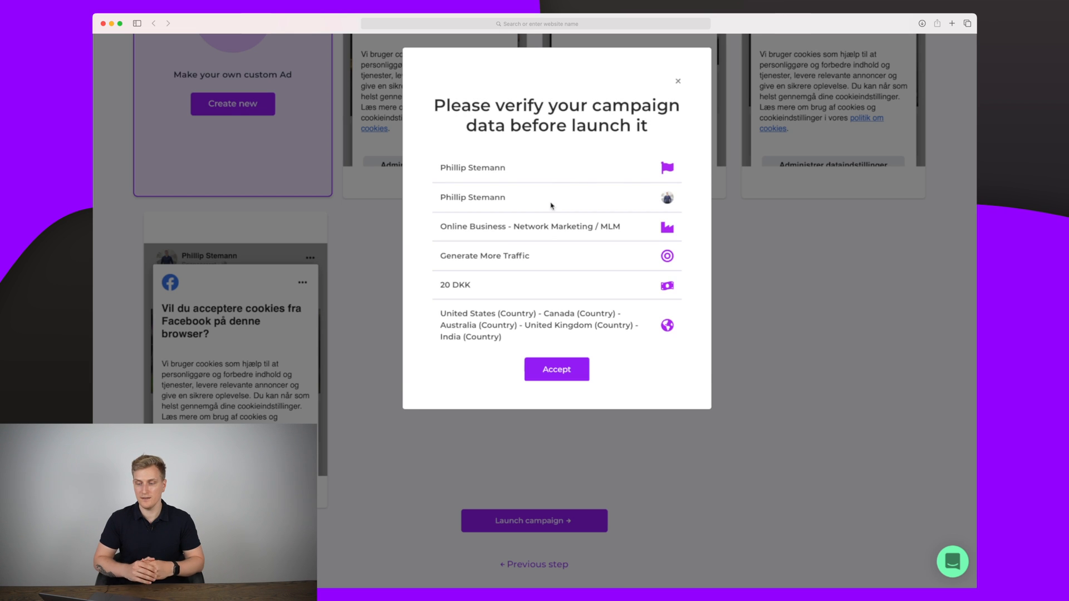
pyautogui.moveTo(480, 285)
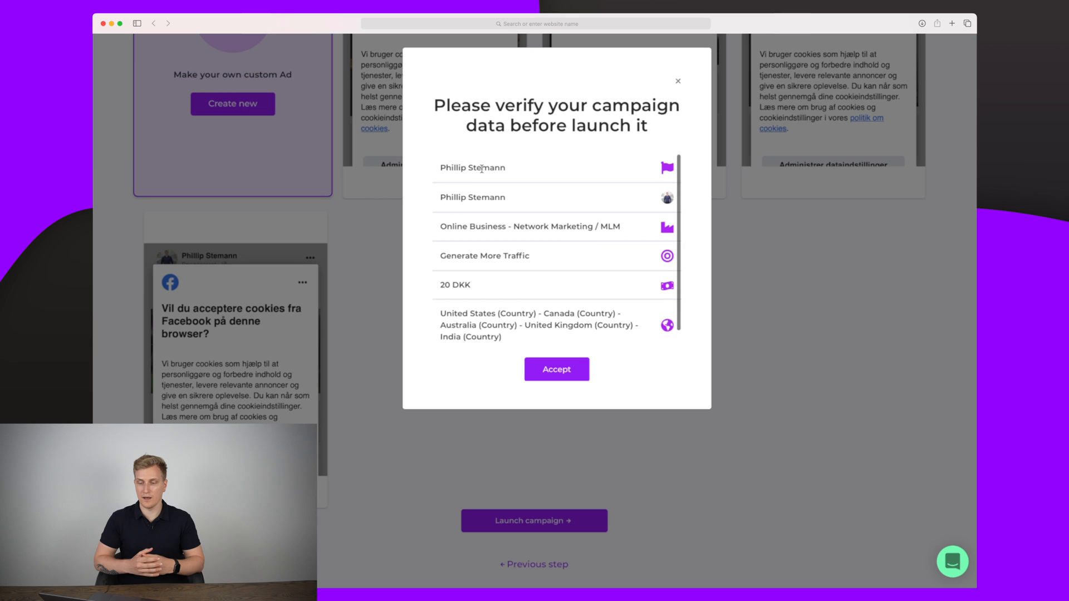
pyautogui.click(555, 369)
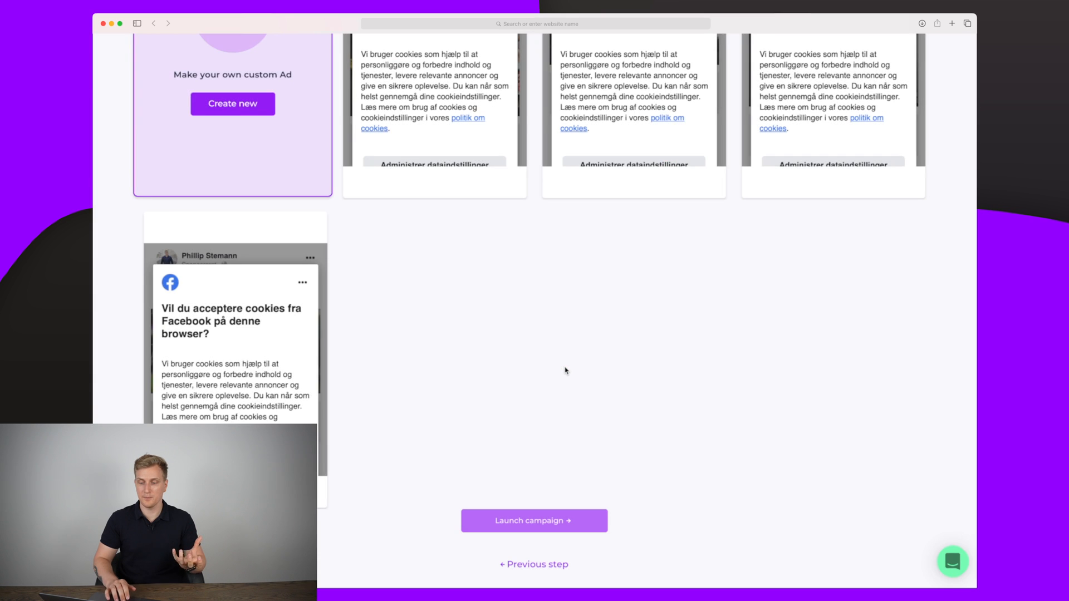
pyautogui.click(533, 520)
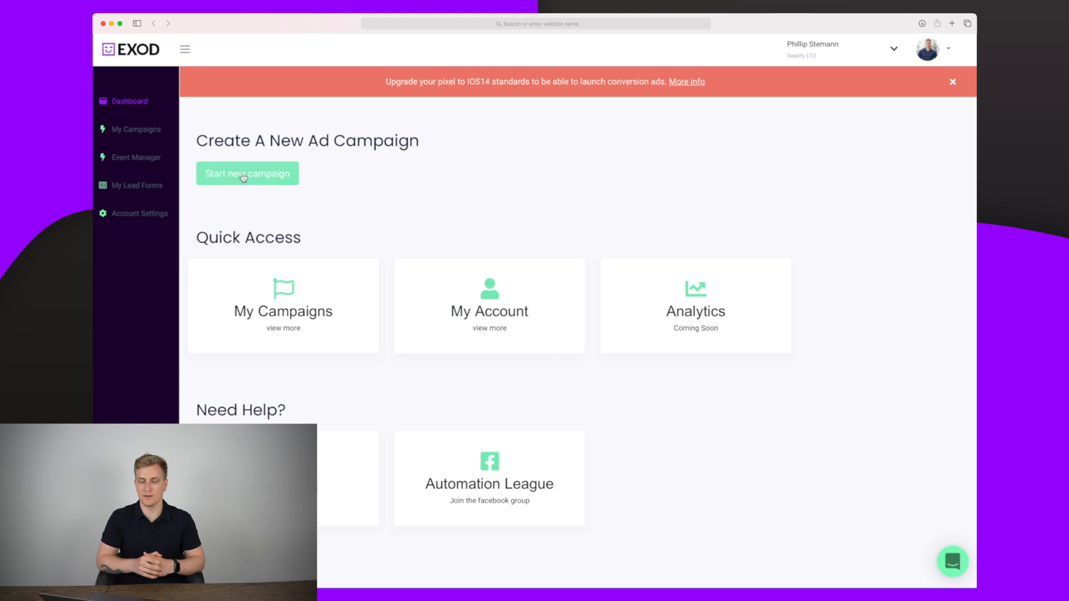
pyautogui.click(135, 129)
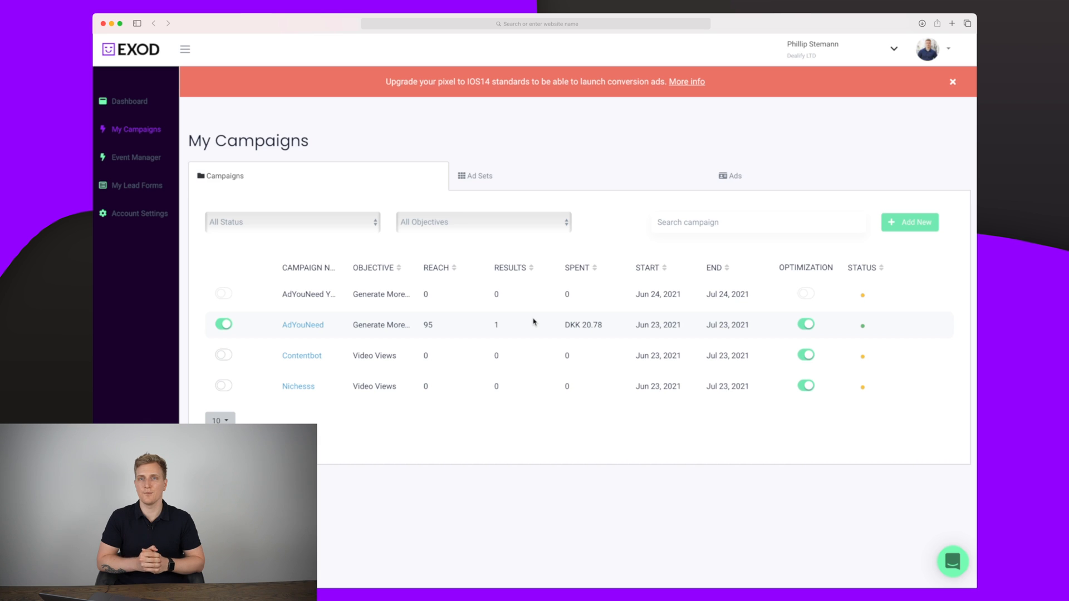
pyautogui.moveTo(129, 101)
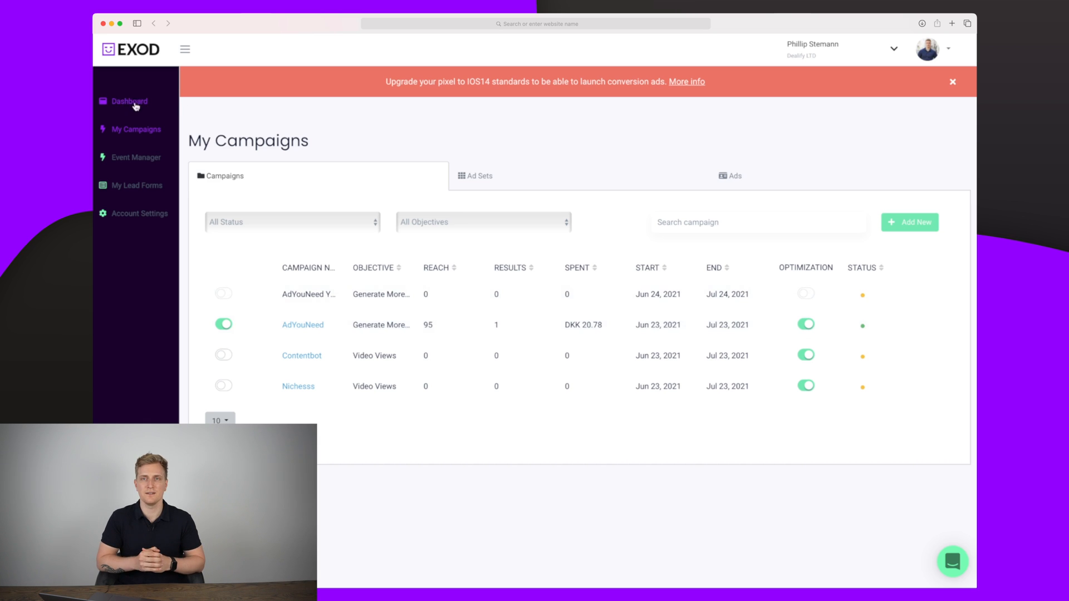
pyautogui.click(129, 101)
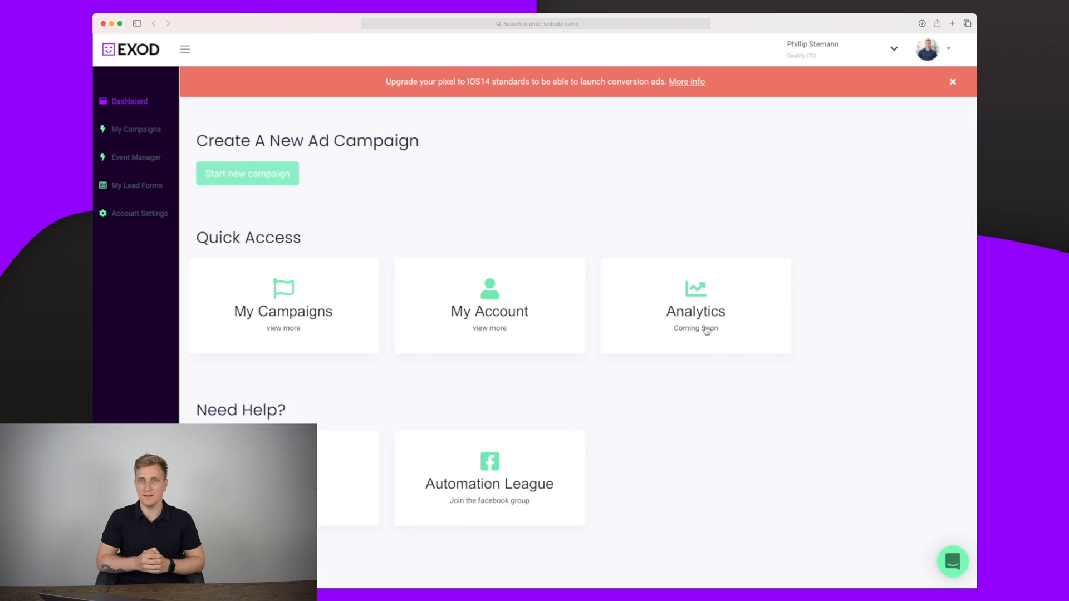